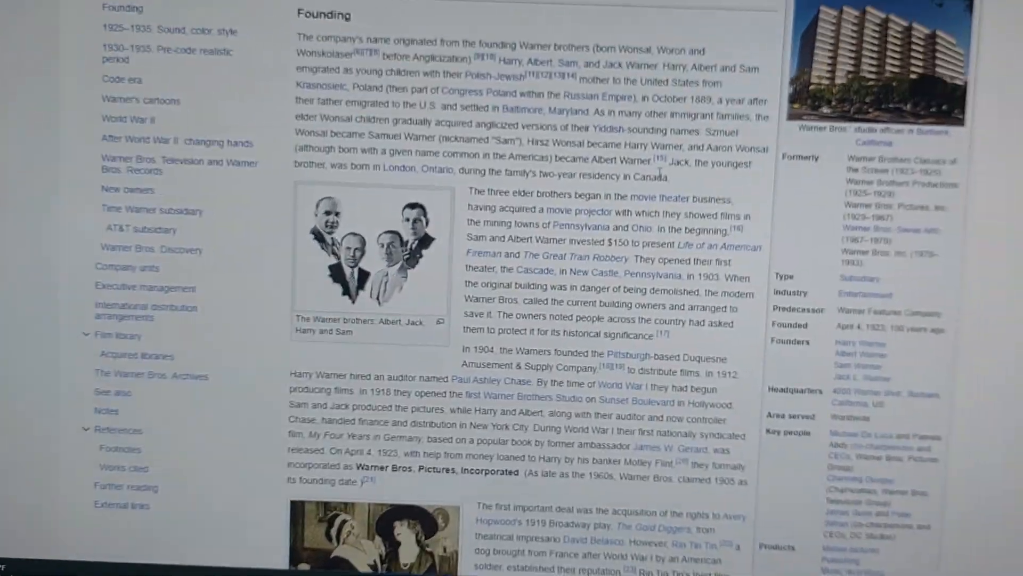
{"action": "scroll", "scroll_direction": "down", "scroll_amount": 3}
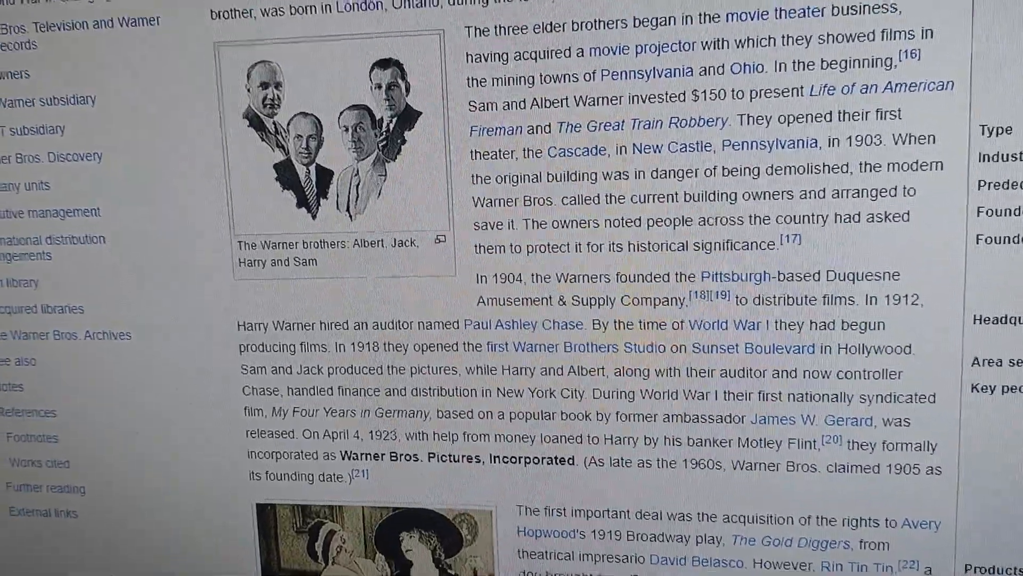
{"action": "scroll", "scroll_direction": "up", "scroll_amount": 3}
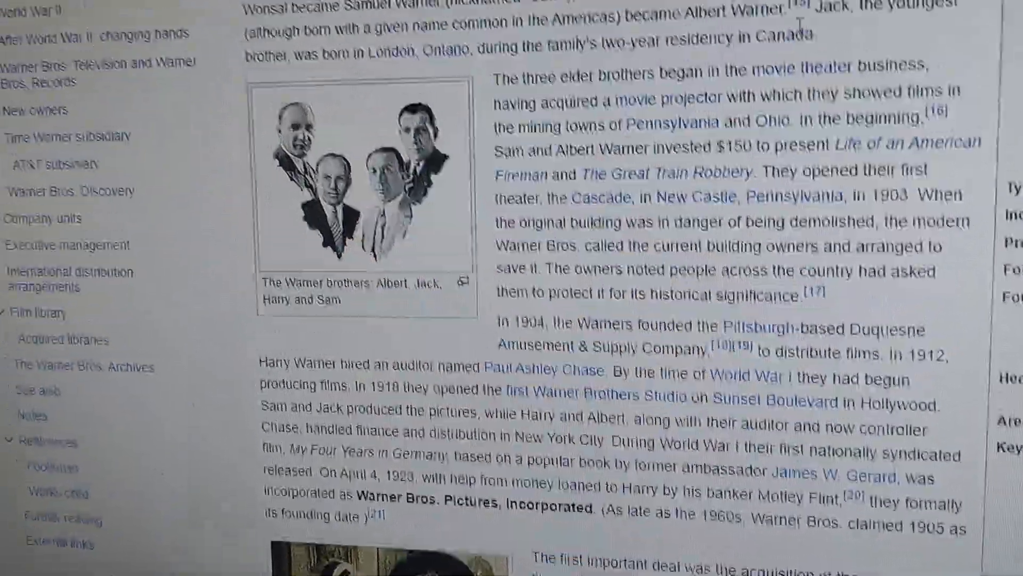
{"action": "scroll", "scroll_direction": "down", "scroll_amount": 3}
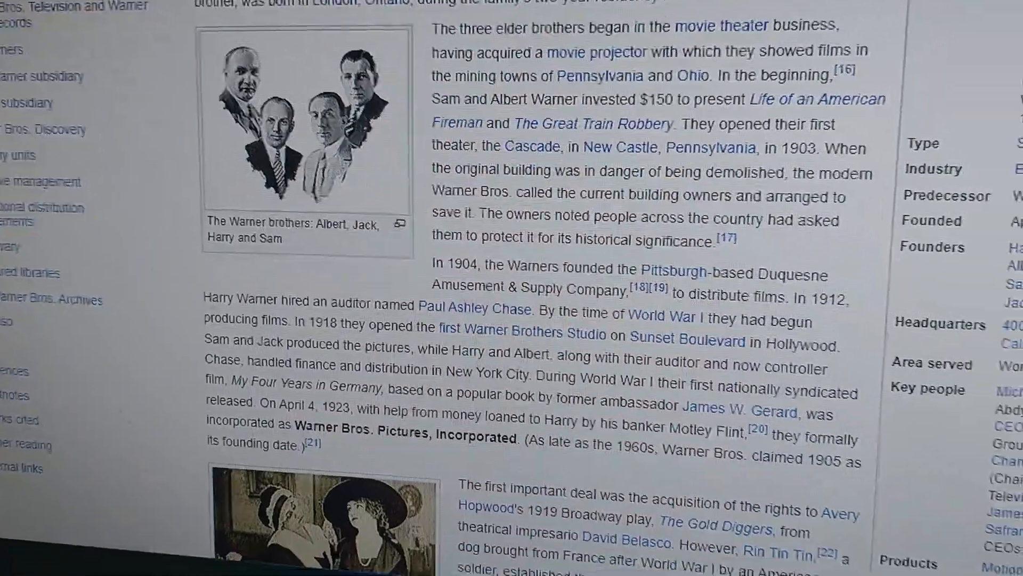
{"action": "scroll", "scroll_direction": "down", "scroll_amount": 3}
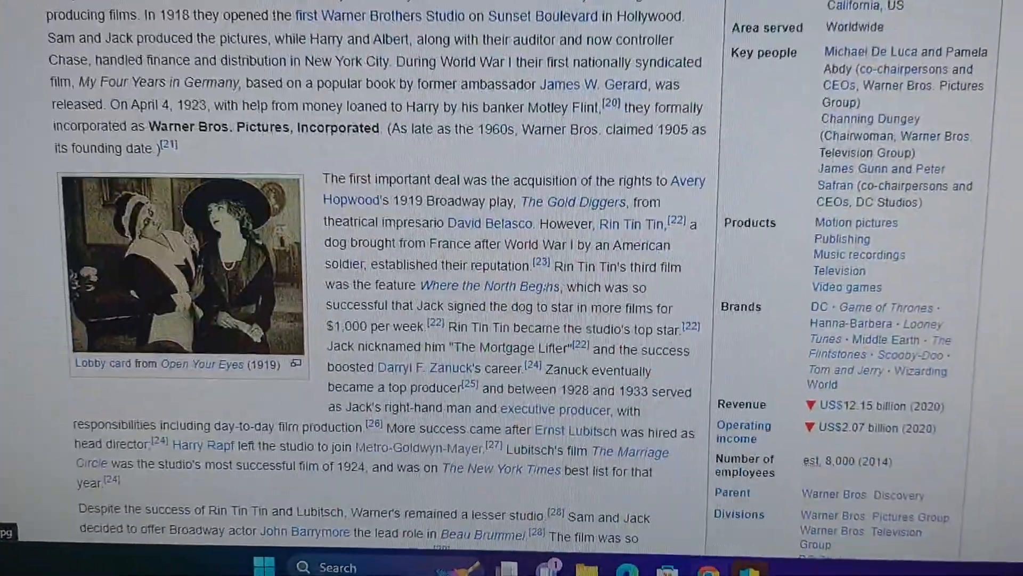
{"action": "scroll", "scroll_direction": "down", "scroll_amount": 3}
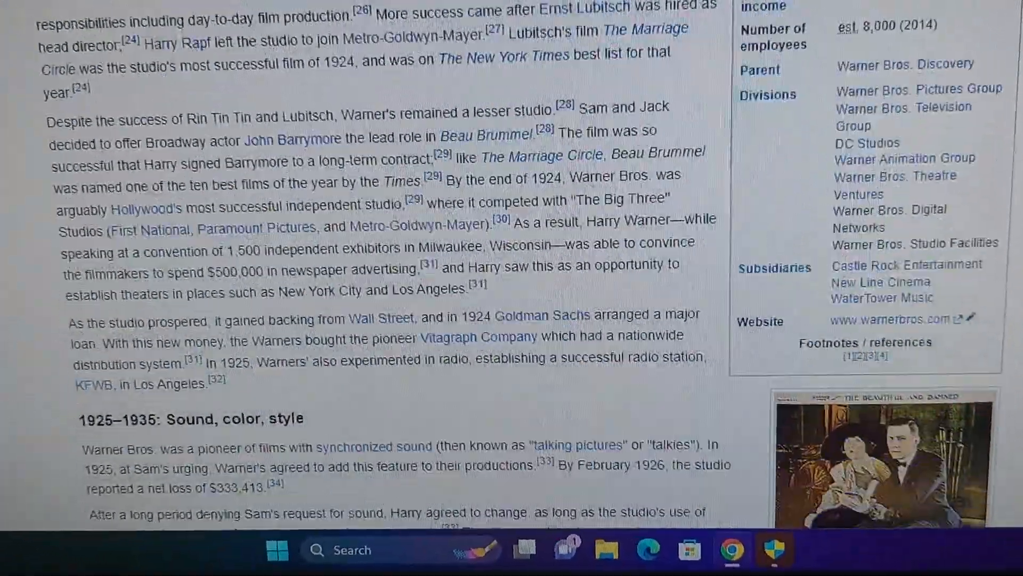
{"action": "scroll", "scroll_direction": "down", "scroll_amount": 3}
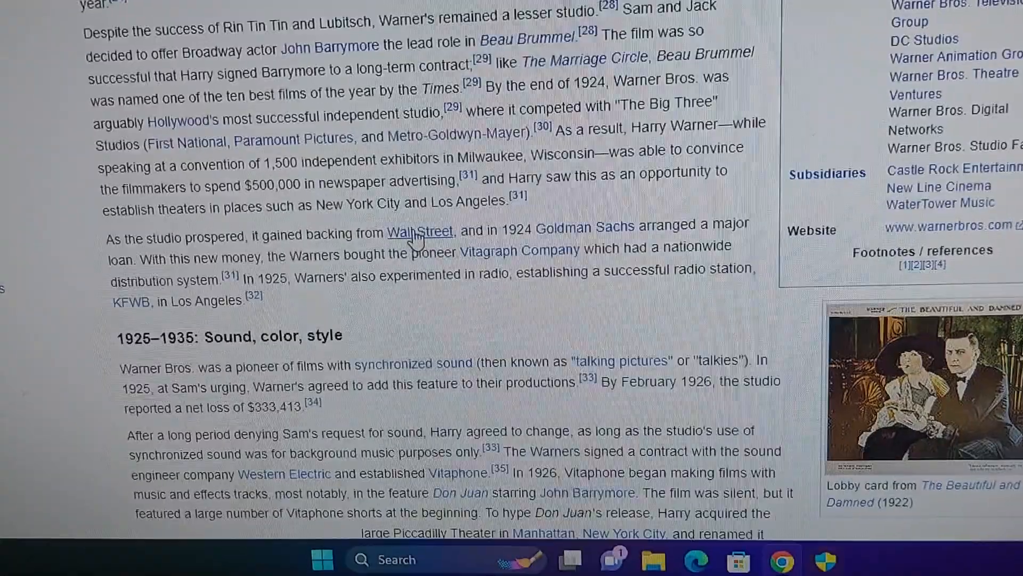
{"action": "scroll", "scroll_direction": "up", "scroll_amount": 3}
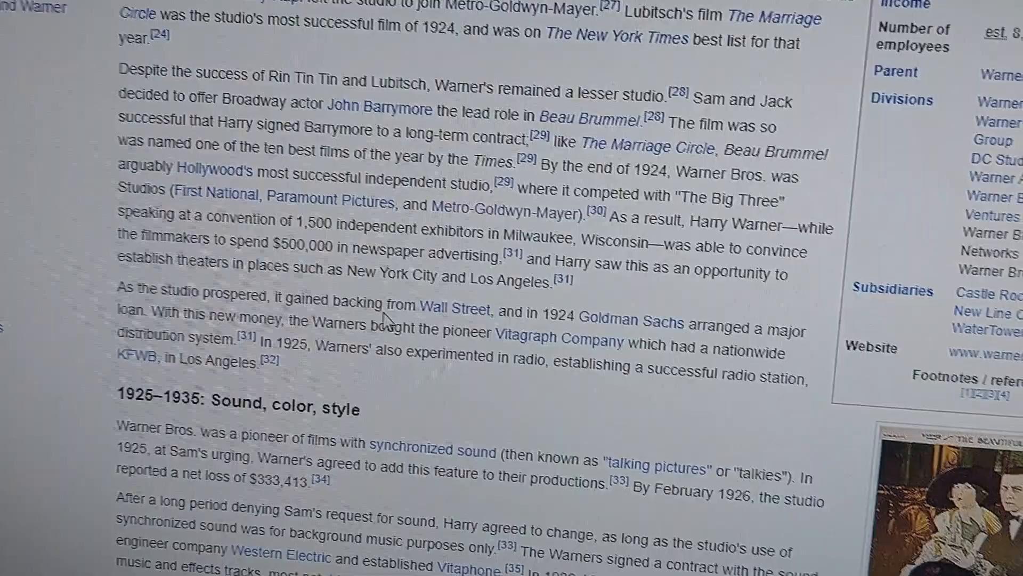
{"action": "scroll", "scroll_direction": "down", "scroll_amount": 3}
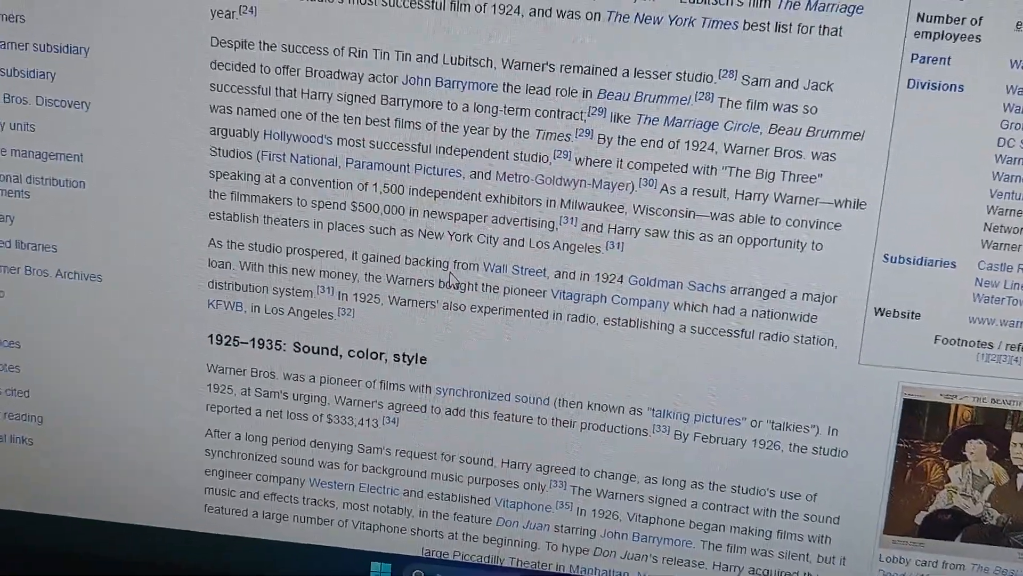
{"action": "scroll", "scroll_direction": "up", "scroll_amount": 3}
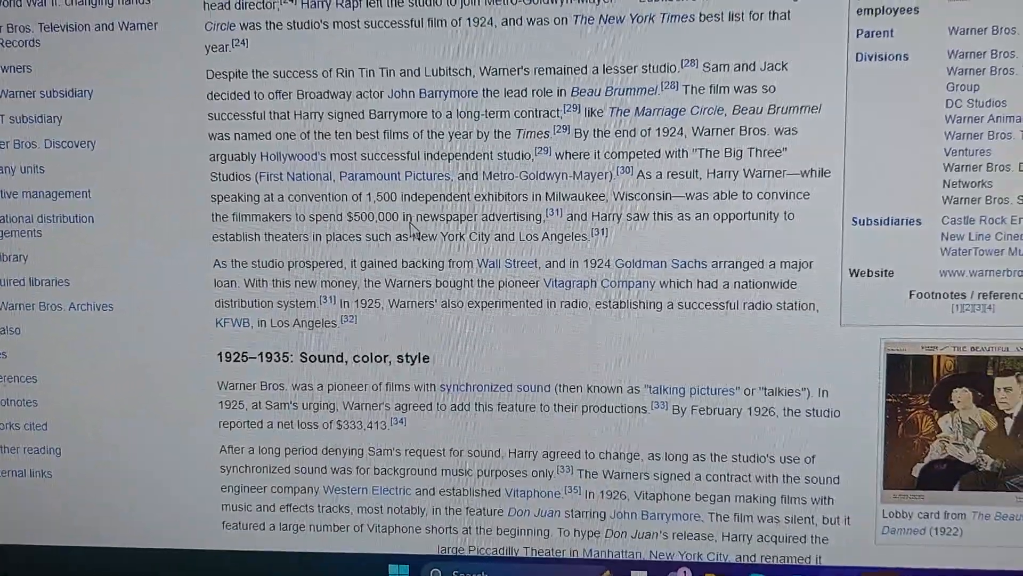
{"action": "scroll", "scroll_direction": "down", "scroll_amount": 3}
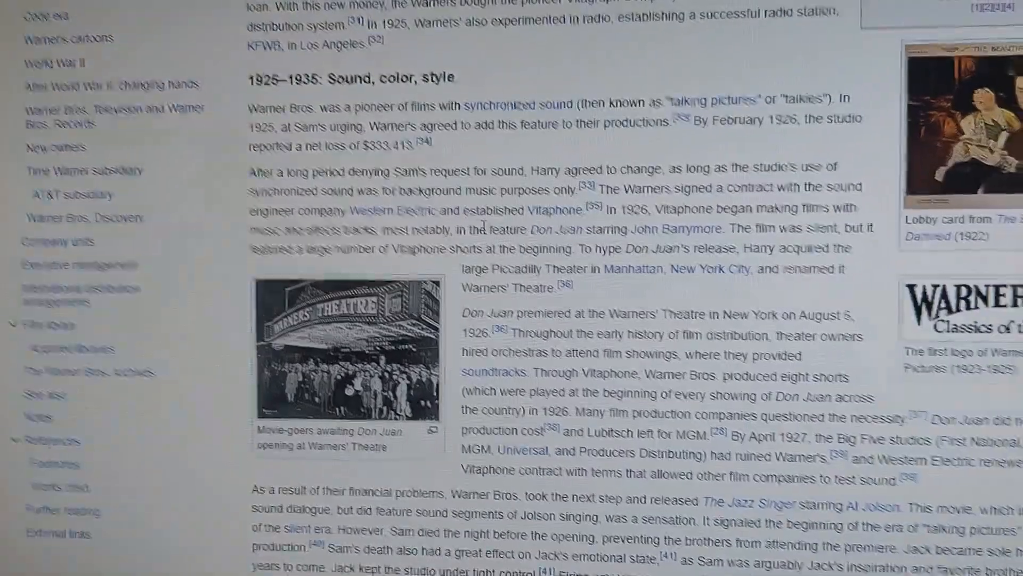
{"action": "scroll", "scroll_direction": "down", "scroll_amount": 3}
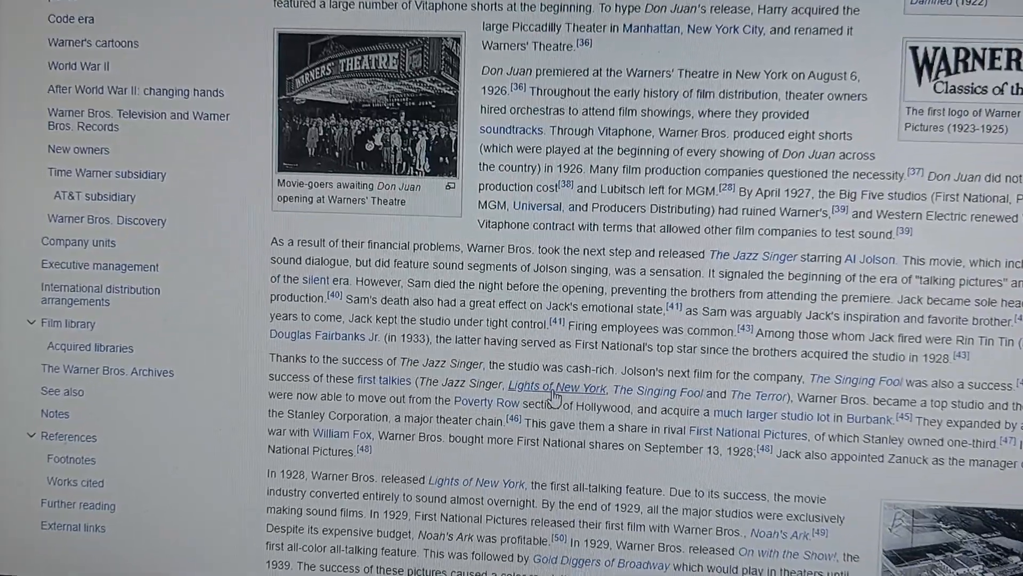
{"action": "scroll", "scroll_direction": "down", "scroll_amount": 3}
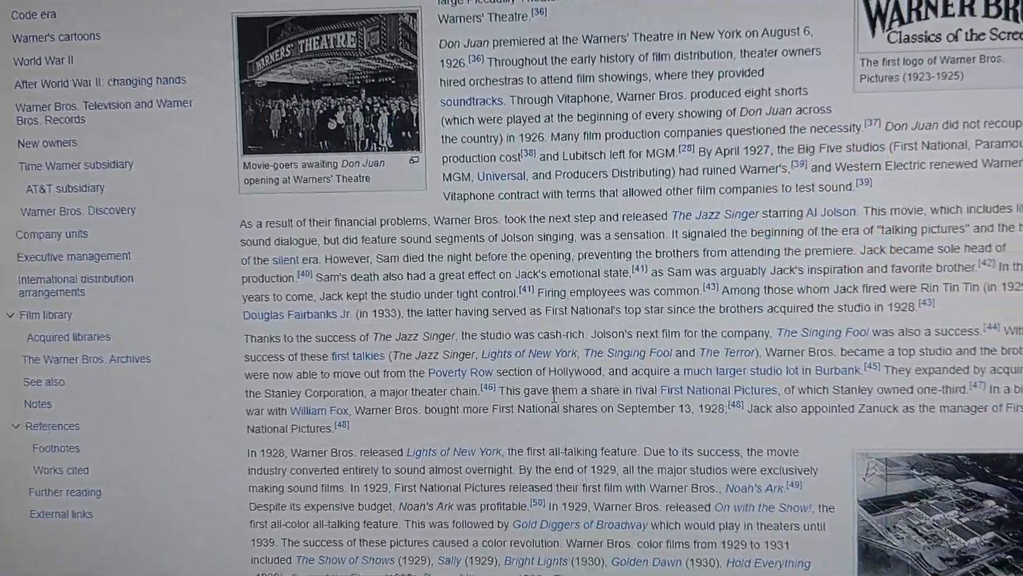
{"action": "scroll", "scroll_direction": "down", "scroll_amount": 3}
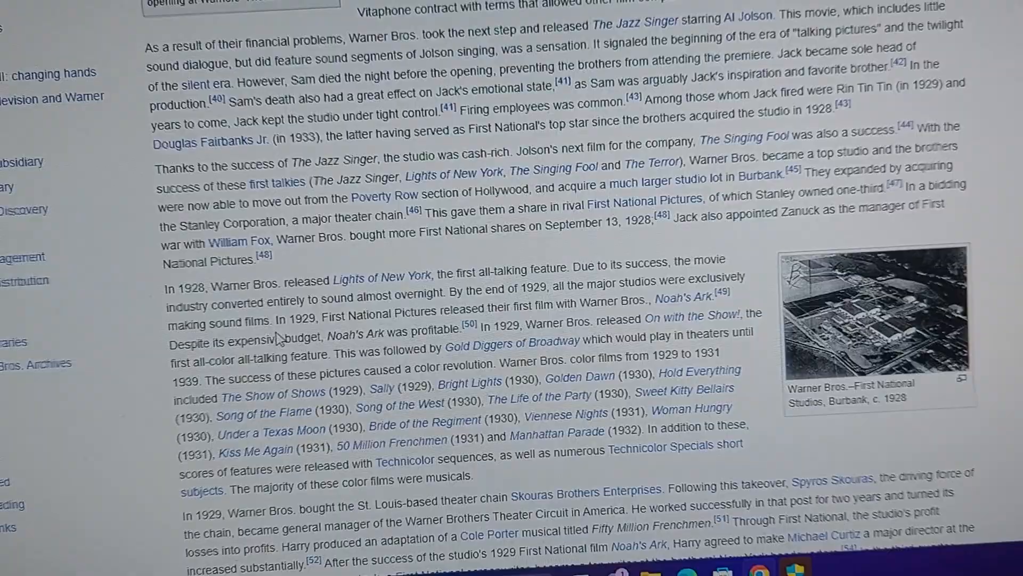
{"action": "scroll", "scroll_direction": "up", "scroll_amount": 3}
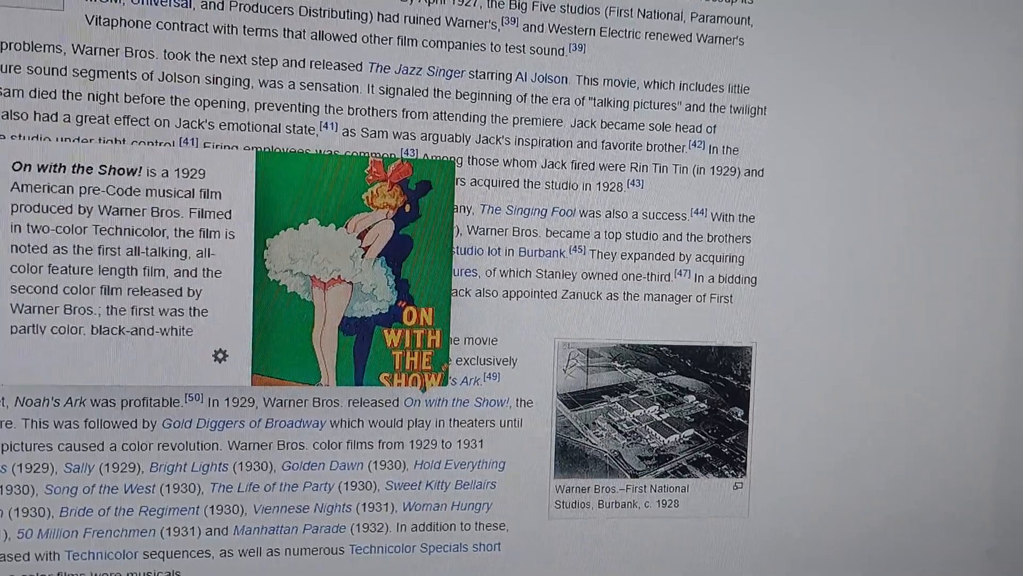
{"action": "scroll", "scroll_direction": "down", "scroll_amount": 3}
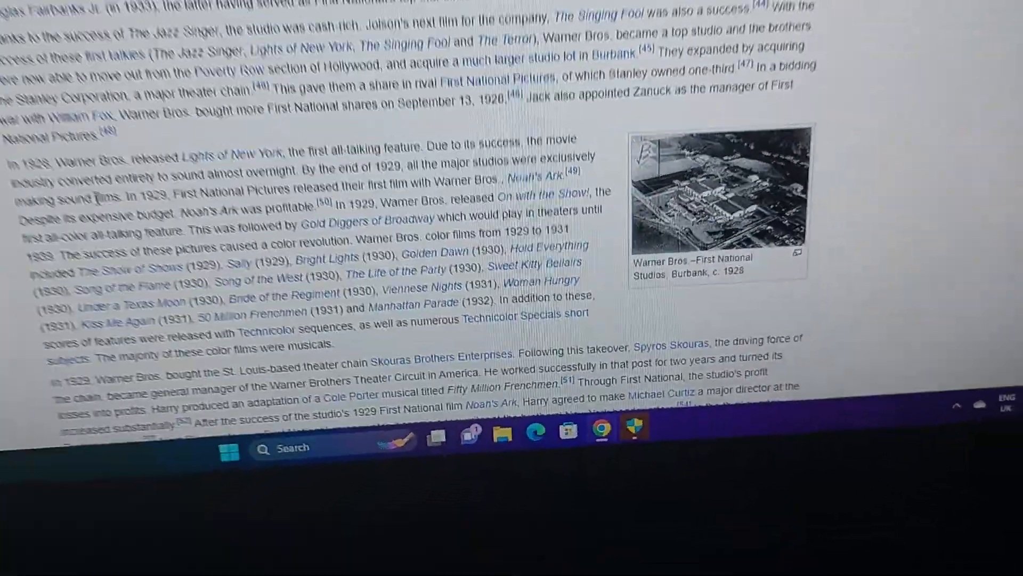
{"action": "scroll", "scroll_direction": "down", "scroll_amount": 3}
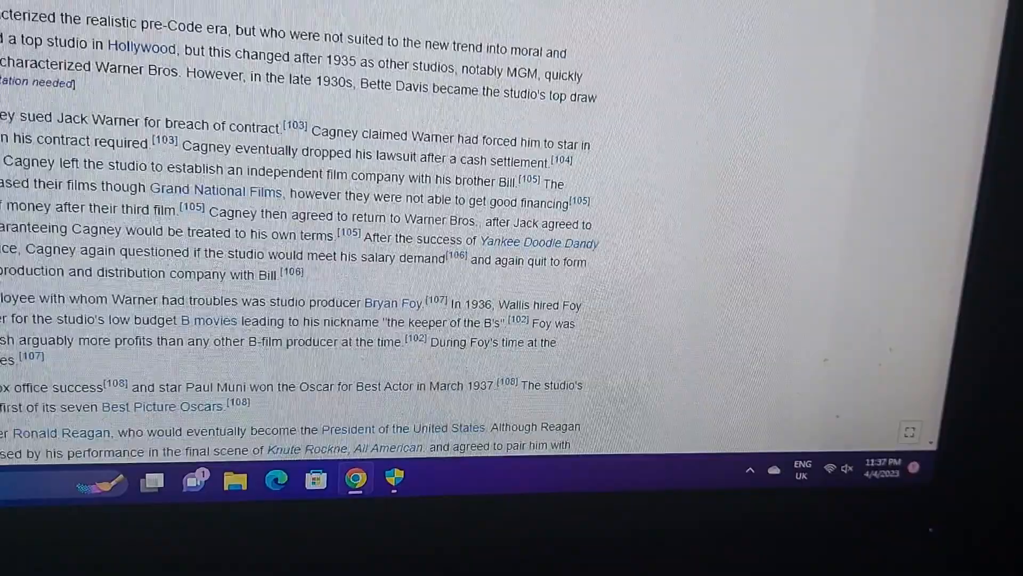
{"action": "scroll", "scroll_direction": "down", "scroll_amount": 3}
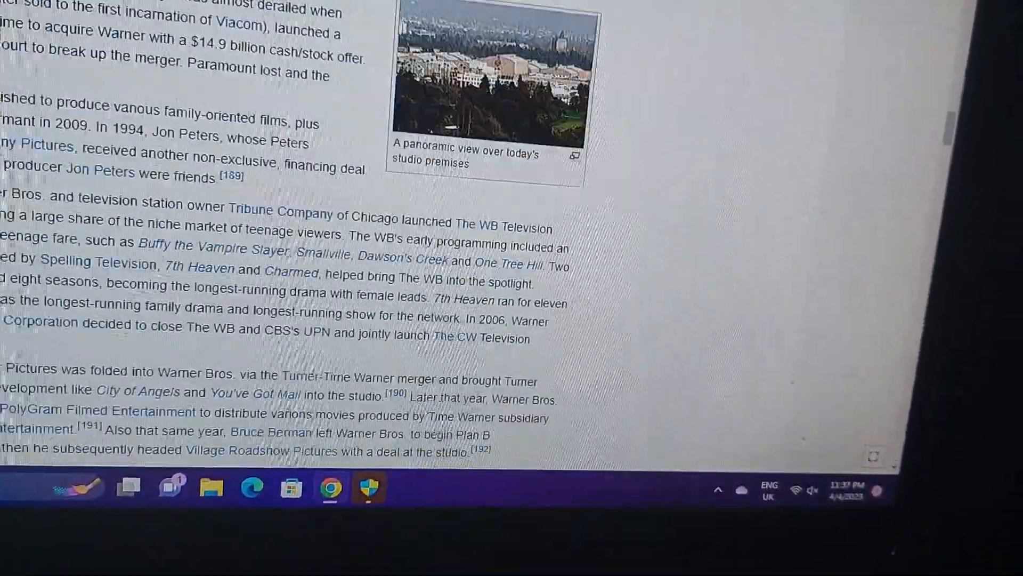
{"action": "scroll", "scroll_direction": "down", "scroll_amount": 3}
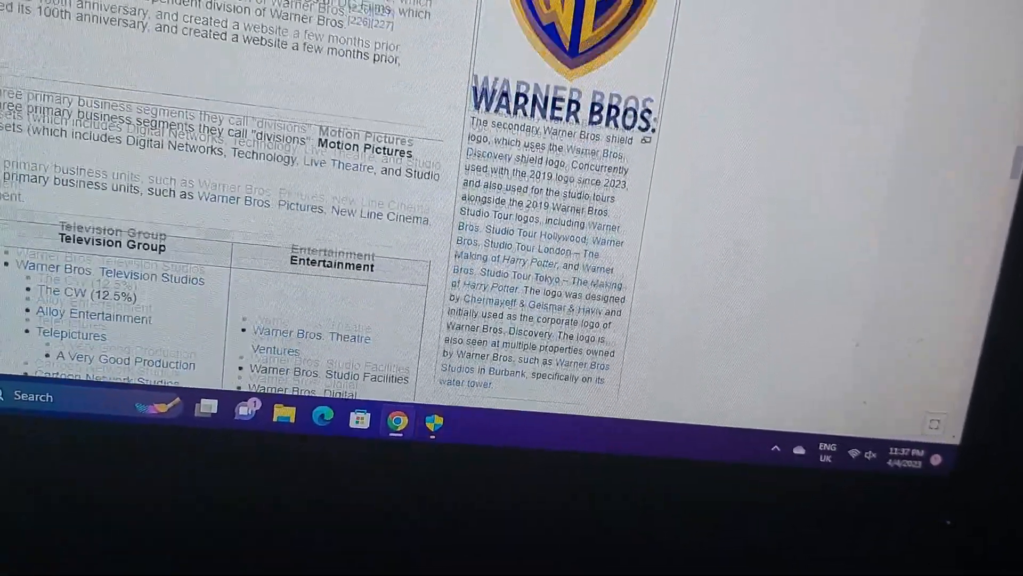
{"action": "scroll", "scroll_direction": "up", "scroll_amount": 3}
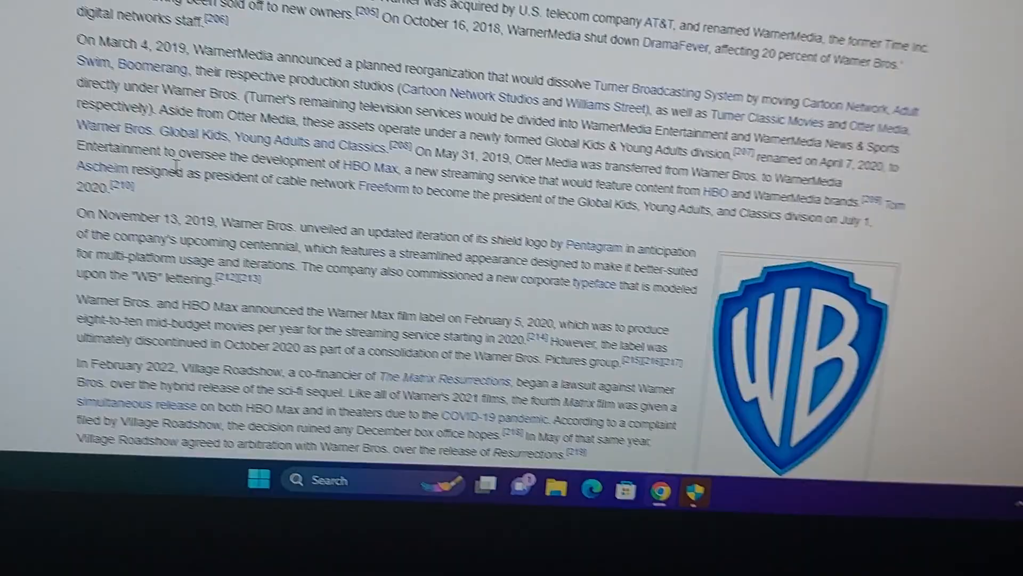
{"action": "scroll", "scroll_direction": "down", "scroll_amount": 3}
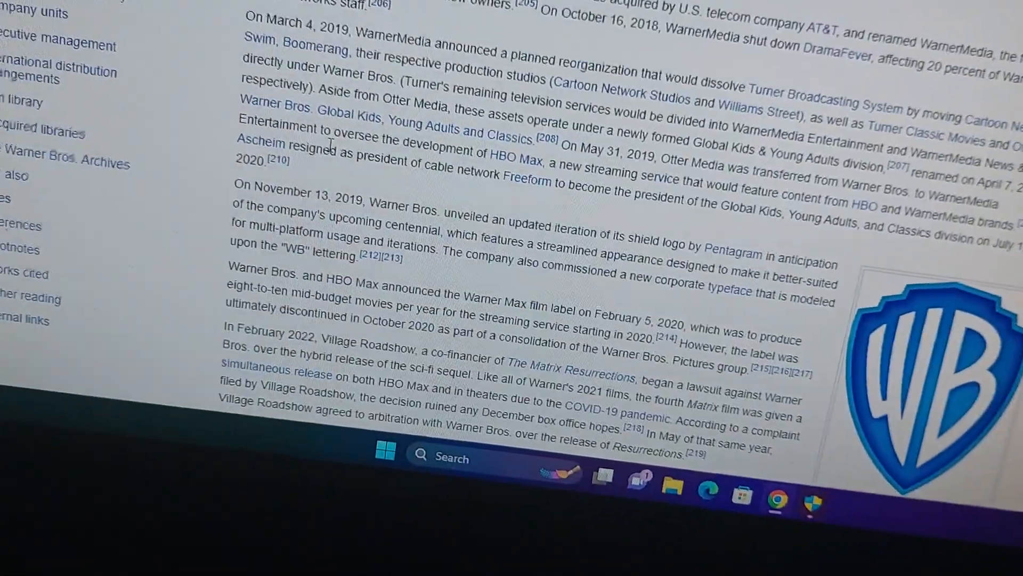
{"action": "scroll", "scroll_direction": "down", "scroll_amount": 3}
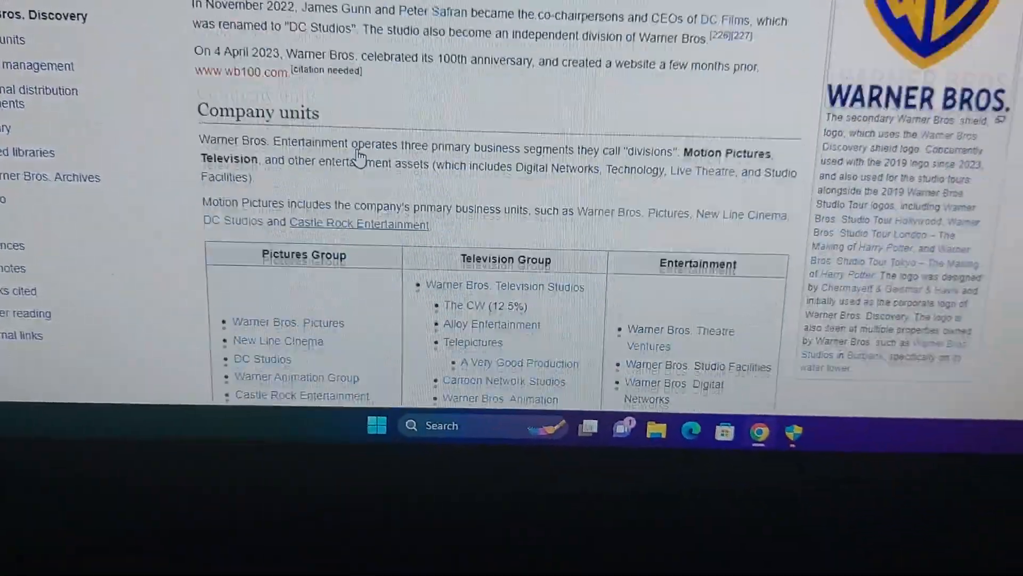
{"action": "scroll", "scroll_direction": "up", "scroll_amount": 3}
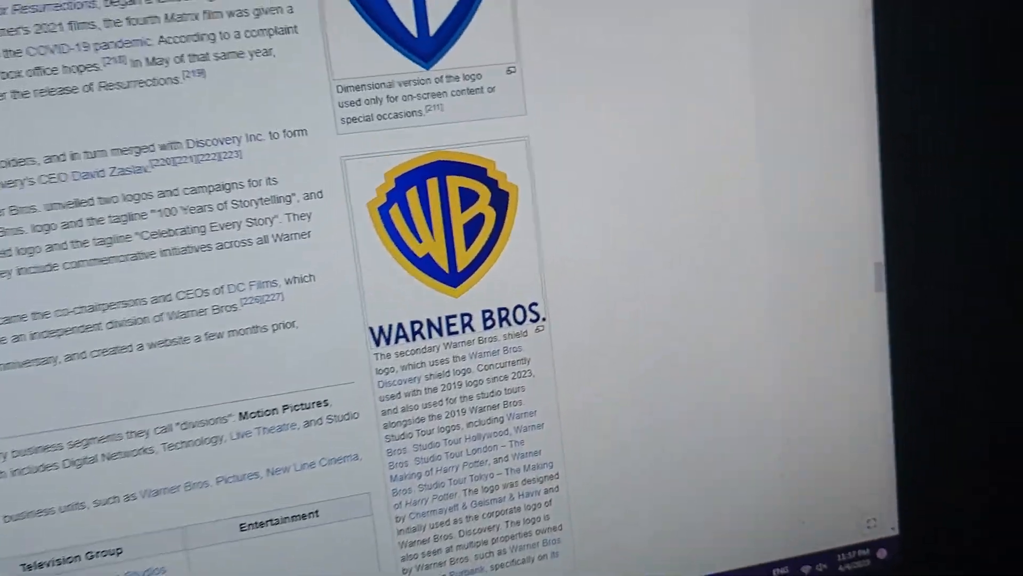
{"action": "scroll", "scroll_direction": "down", "scroll_amount": 3}
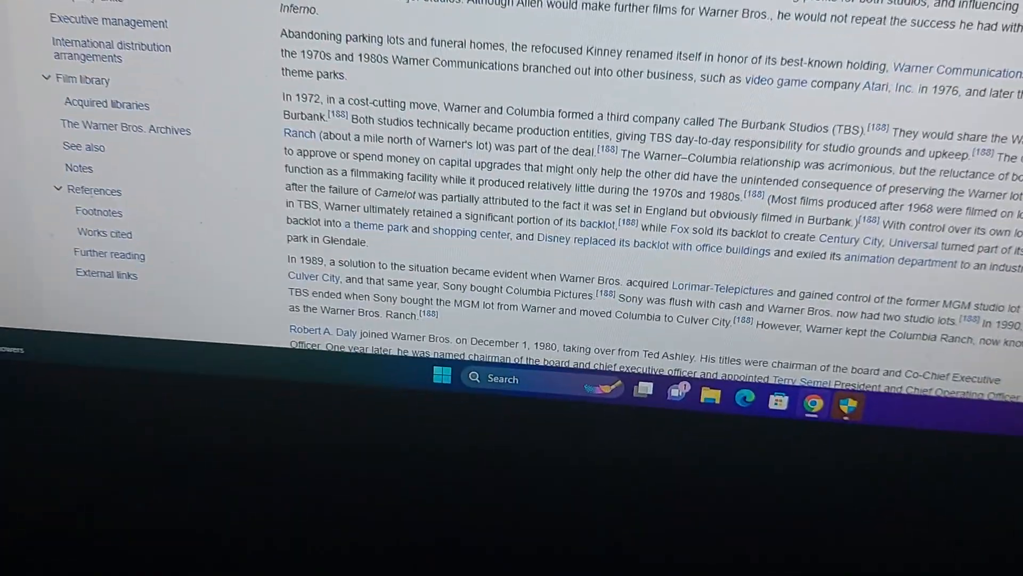
{"action": "scroll", "scroll_direction": "down", "scroll_amount": 3}
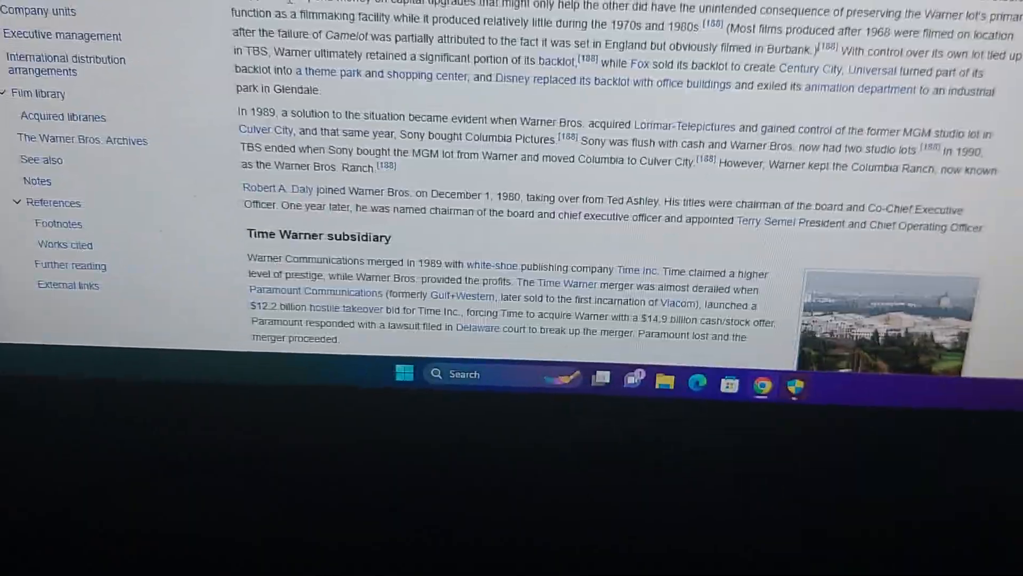
{"action": "scroll", "scroll_direction": "down", "scroll_amount": 3}
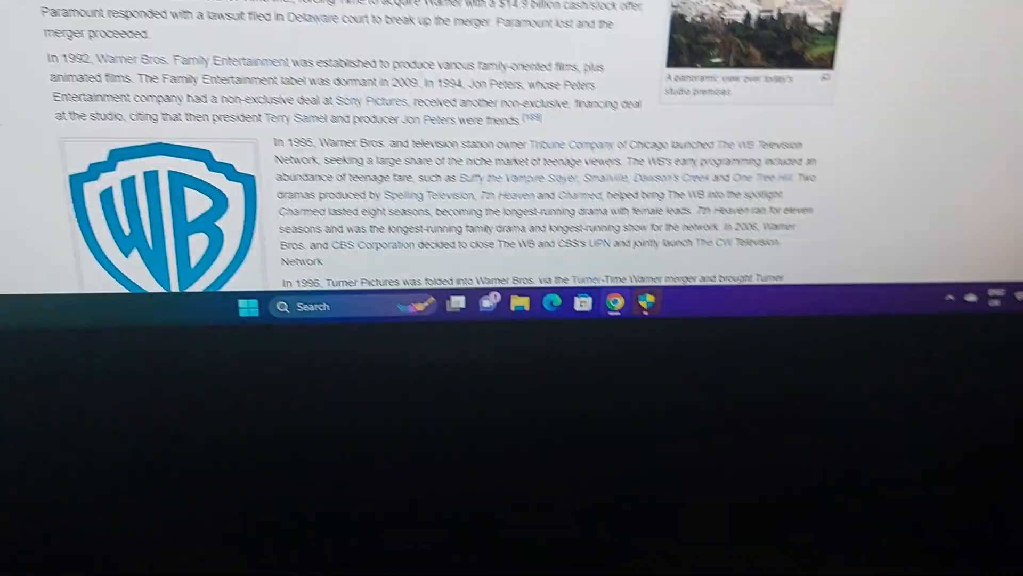
{"action": "scroll", "scroll_direction": "up", "scroll_amount": 3}
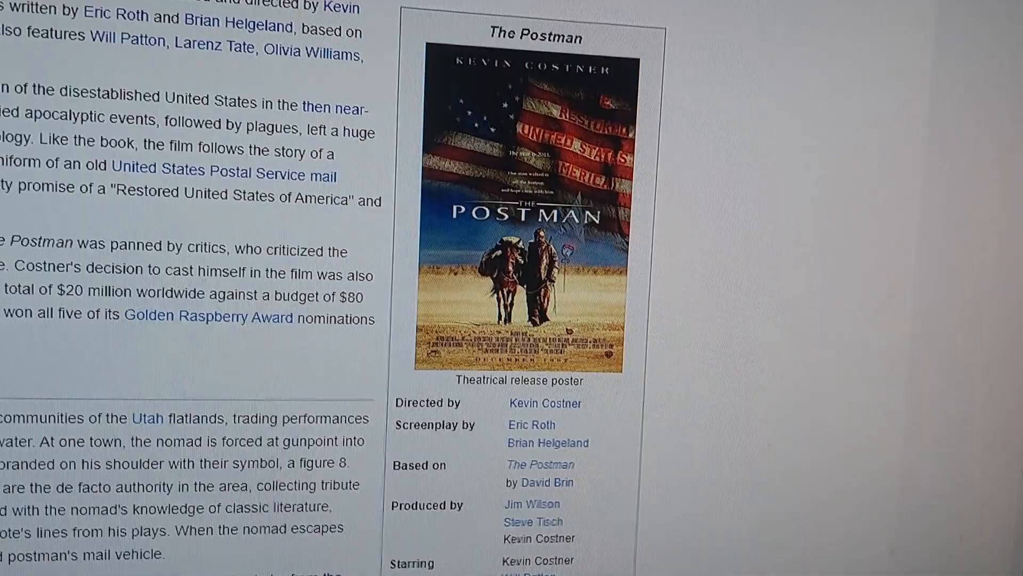
{"action": "scroll", "scroll_direction": "down", "scroll_amount": 3}
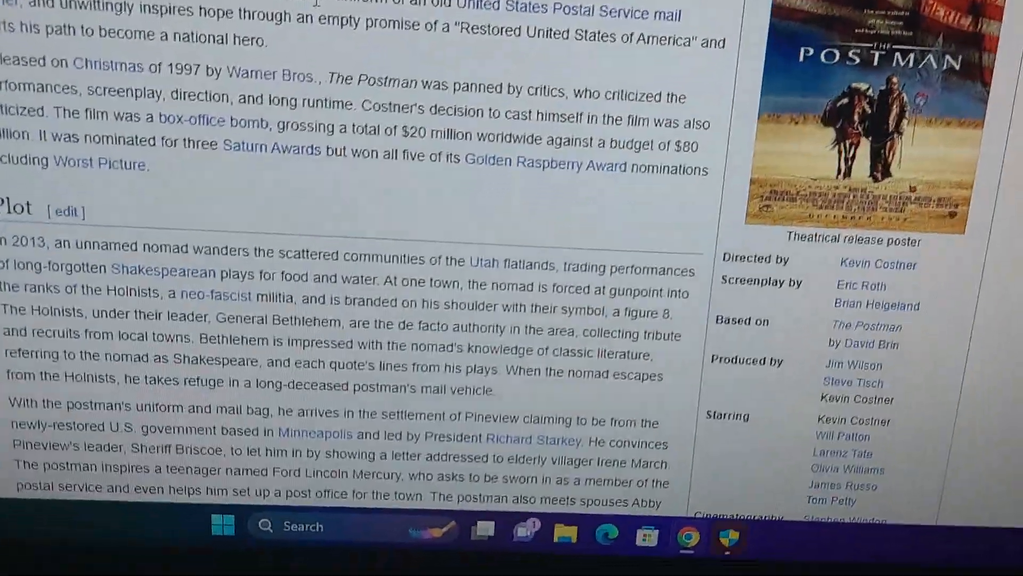
{"action": "scroll", "scroll_direction": "up", "scroll_amount": 3}
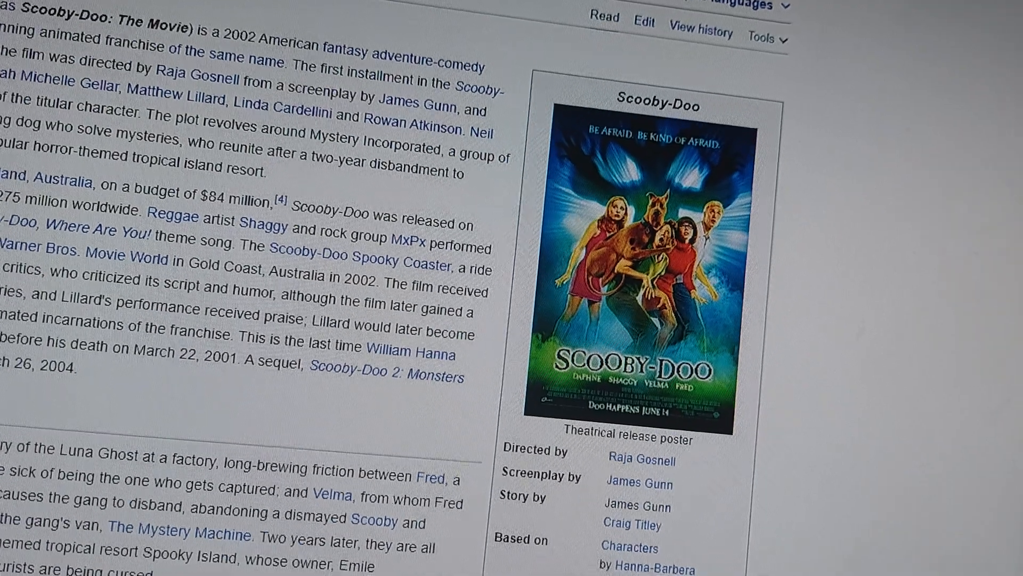
{"action": "scroll", "scroll_direction": "down", "scroll_amount": 3}
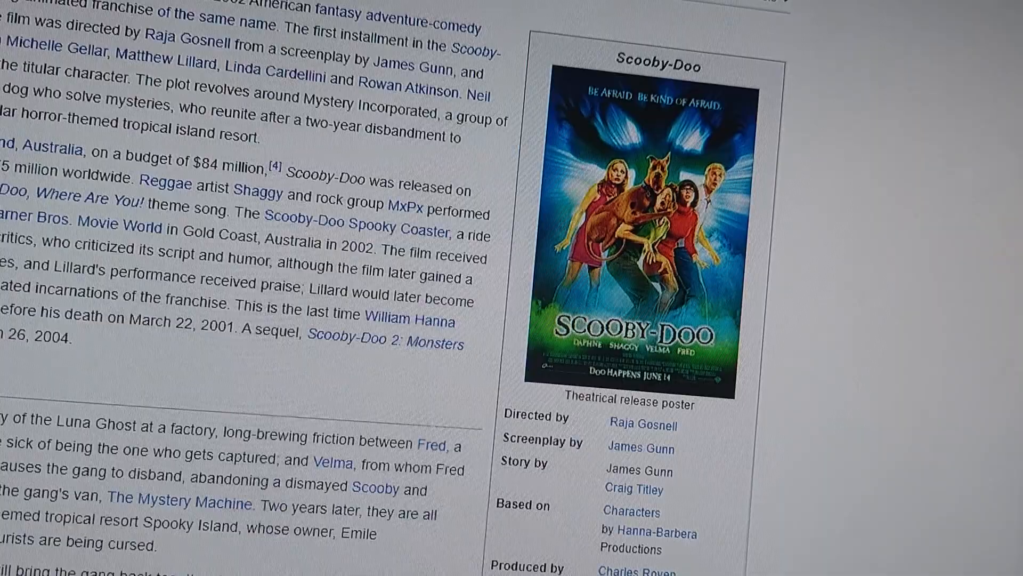
{"action": "scroll", "scroll_direction": "down", "scroll_amount": 3}
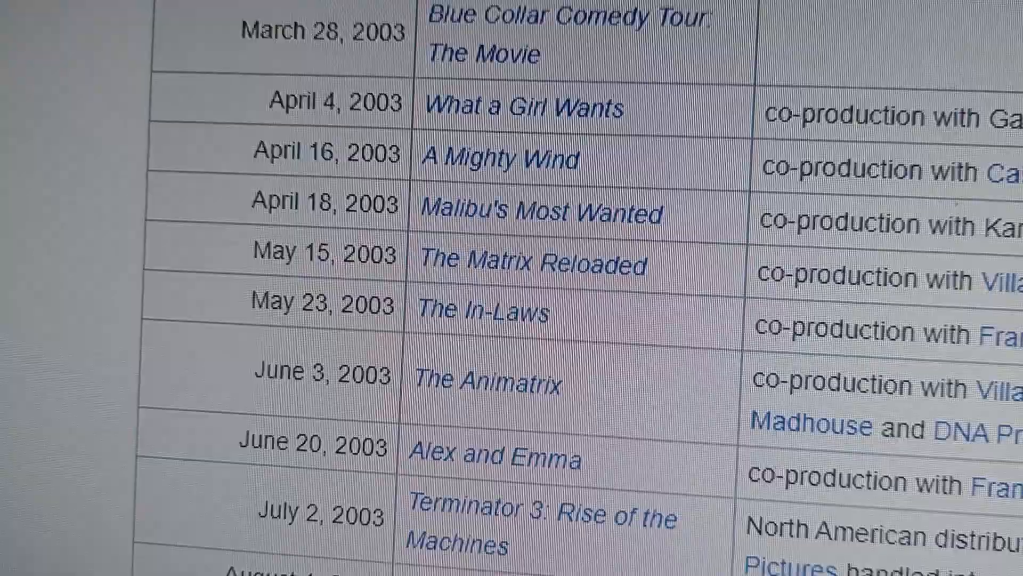
{"action": "scroll", "scroll_direction": "down", "scroll_amount": 3}
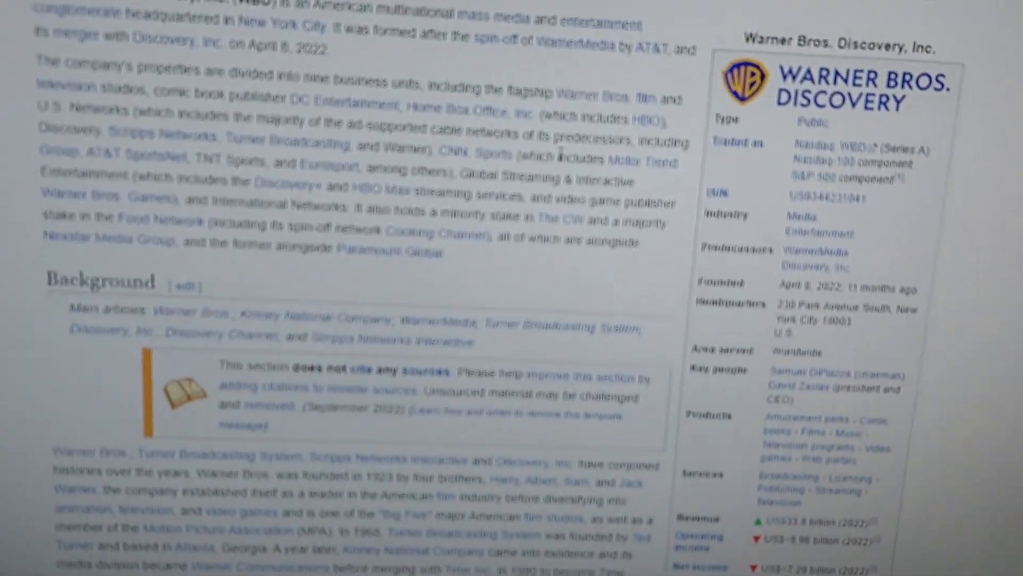
{"action": "scroll", "scroll_direction": "down", "scroll_amount": 3}
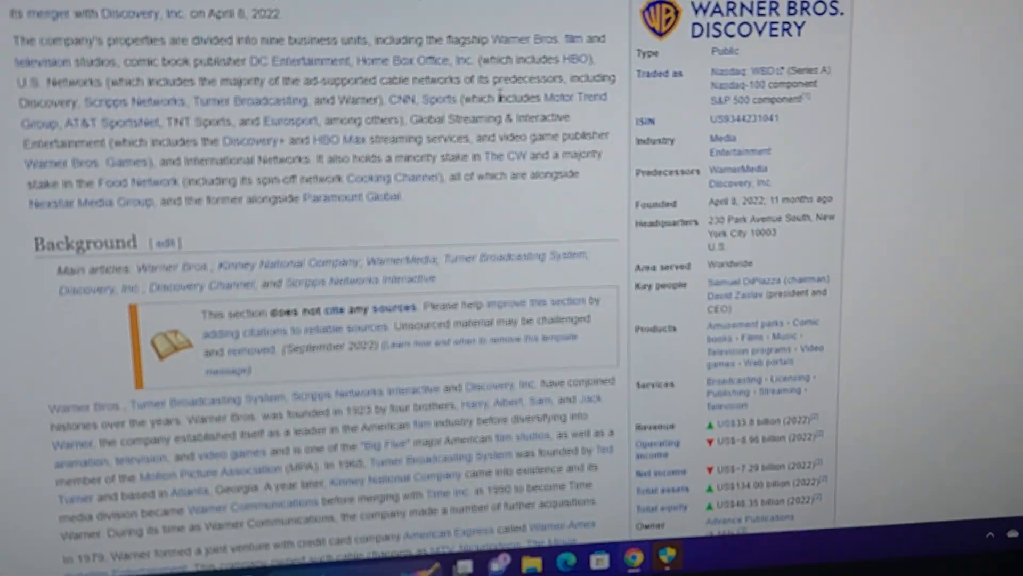
{"action": "scroll", "scroll_direction": "down", "scroll_amount": 3}
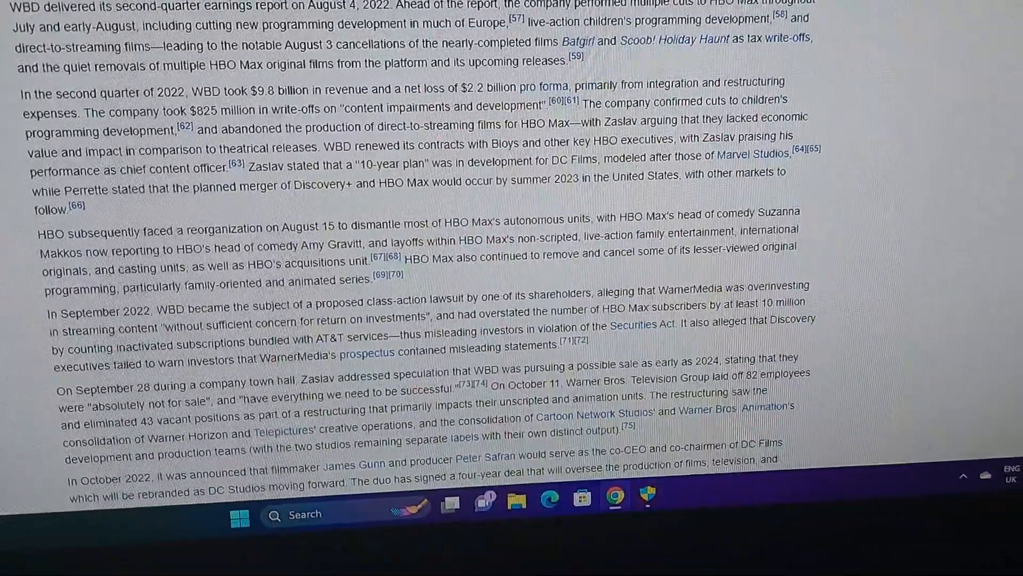
{"action": "scroll", "scroll_direction": "up", "scroll_amount": 3}
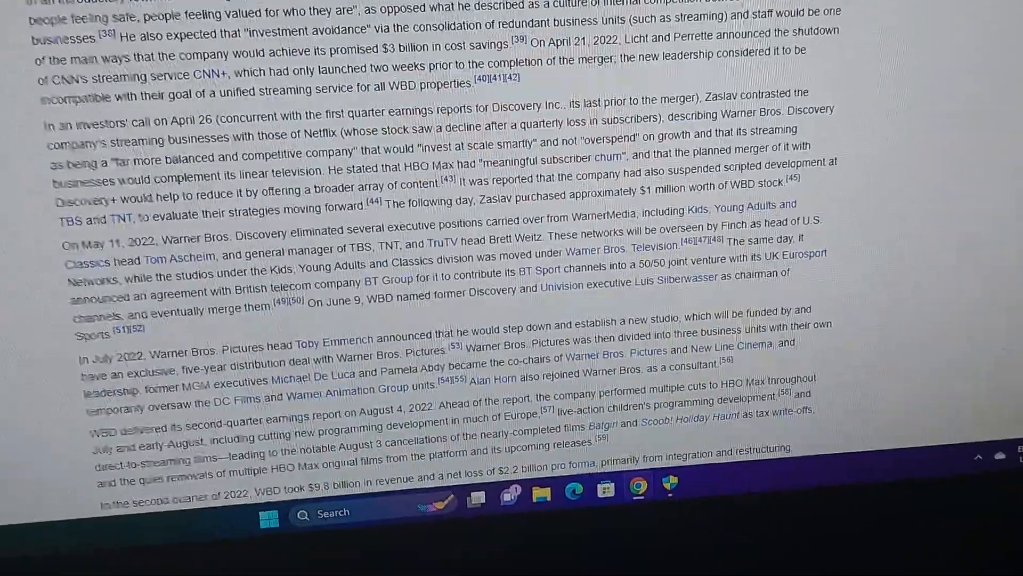
{"action": "scroll", "scroll_direction": "down", "scroll_amount": 3}
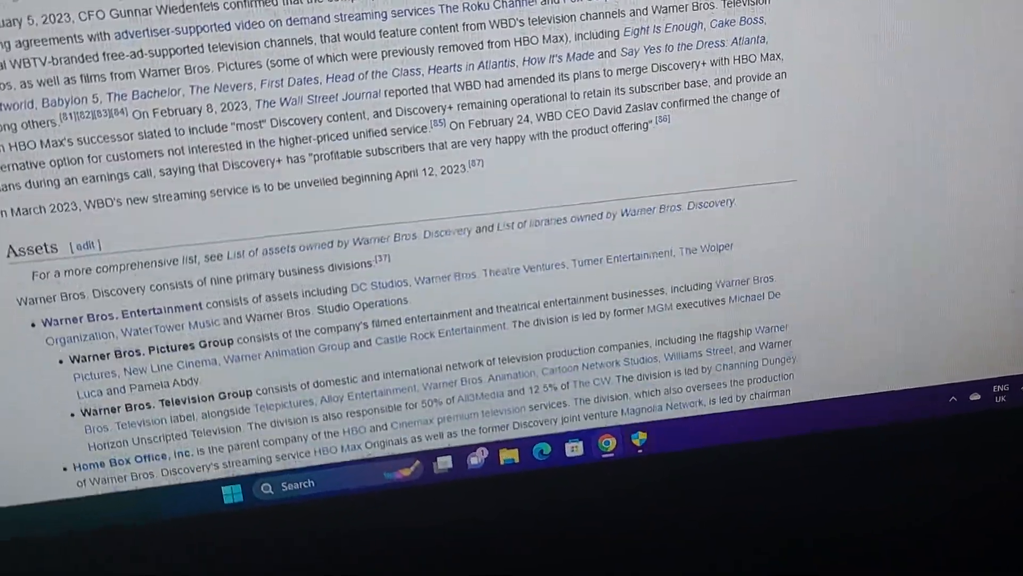
{"action": "scroll", "scroll_direction": "down", "scroll_amount": 3}
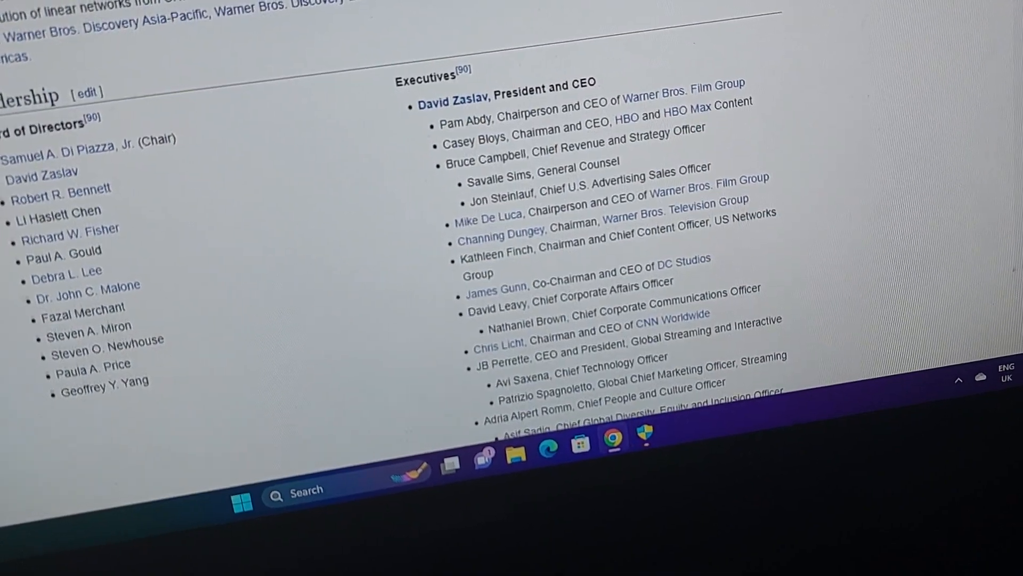
{"action": "scroll", "scroll_direction": "down", "scroll_amount": 3}
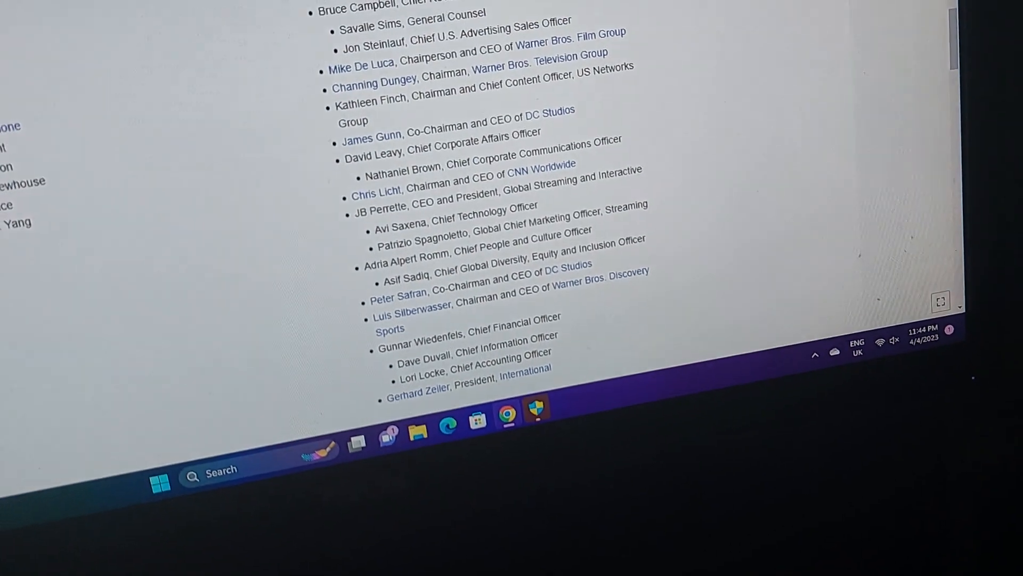
{"action": "scroll", "scroll_direction": "up", "scroll_amount": 3}
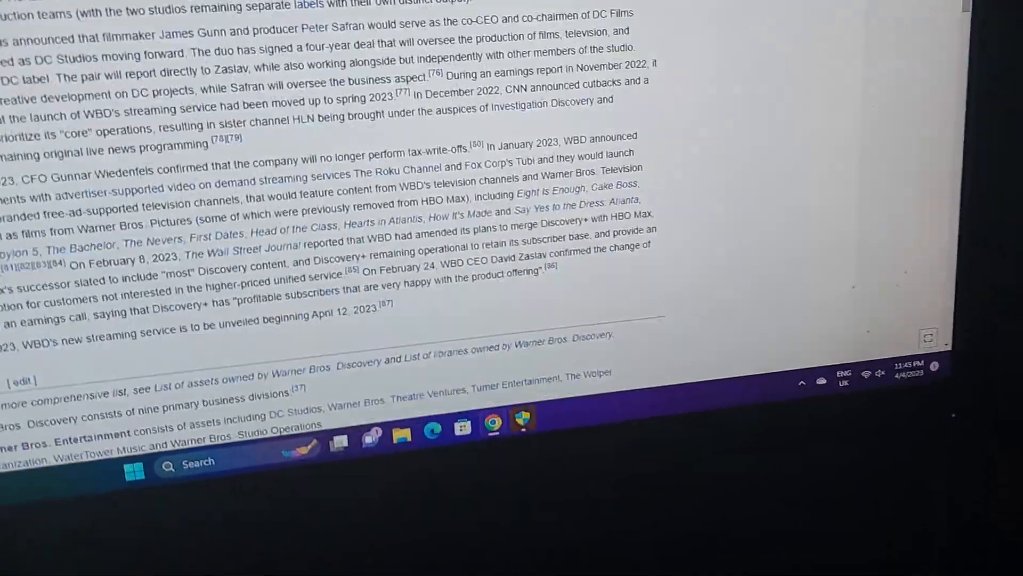
{"action": "scroll", "scroll_direction": "up", "scroll_amount": 3}
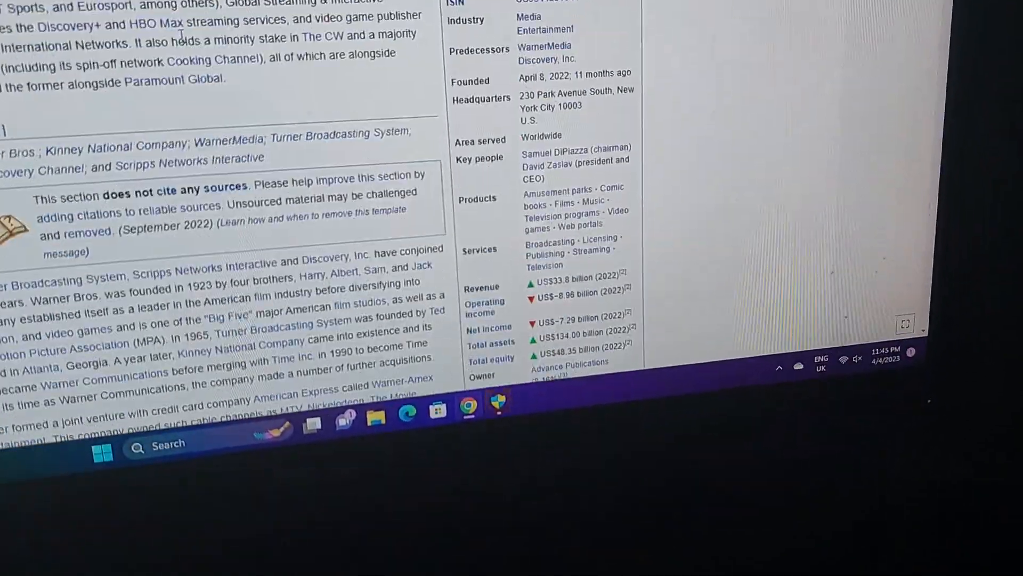
{"action": "scroll", "scroll_direction": "up", "scroll_amount": 3}
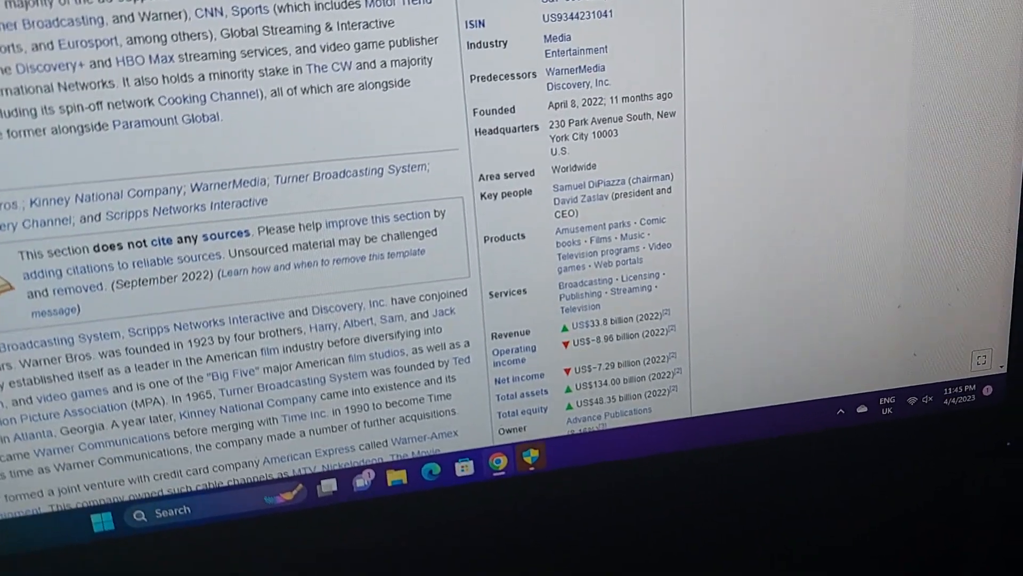
{"action": "scroll", "scroll_direction": "up", "scroll_amount": 3}
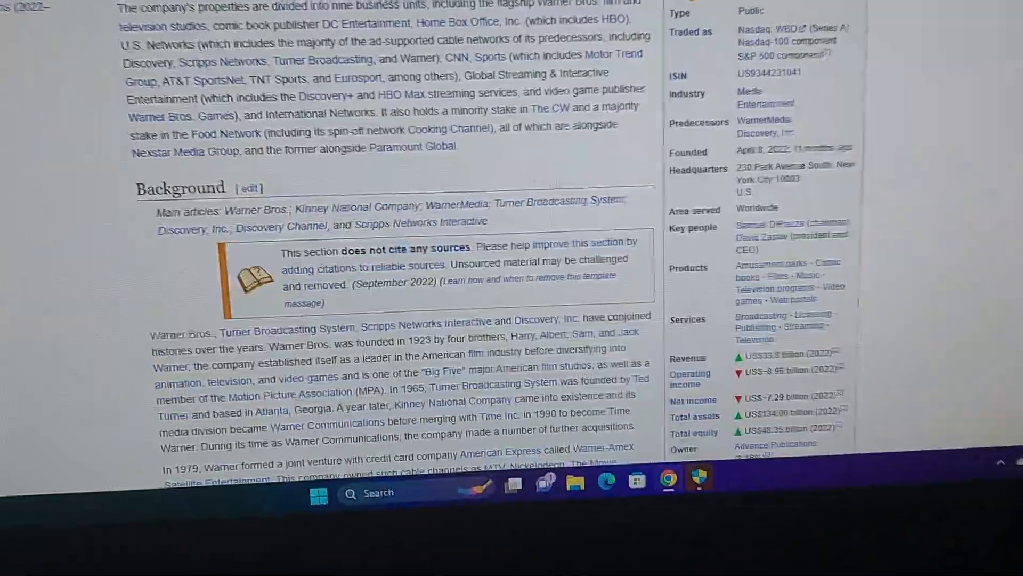
{"action": "scroll", "scroll_direction": "down", "scroll_amount": 3}
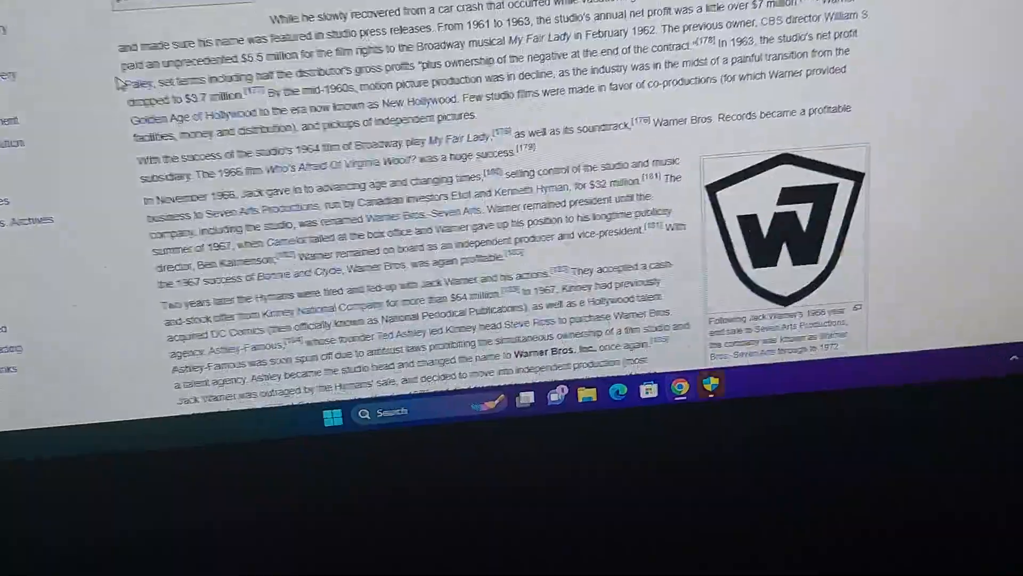
{"action": "scroll", "scroll_direction": "down", "scroll_amount": 3}
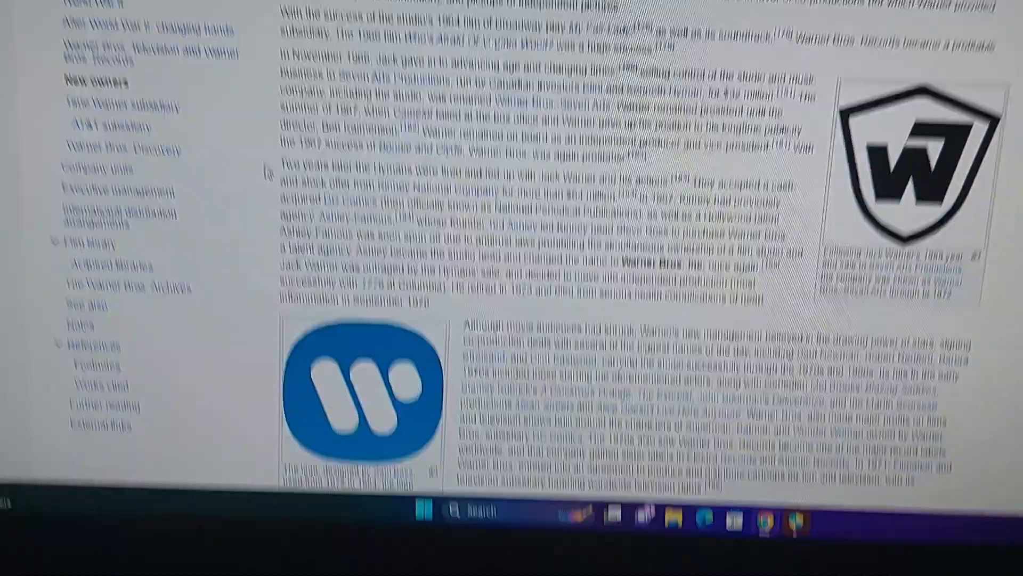
{"action": "scroll", "scroll_direction": "down", "scroll_amount": 3}
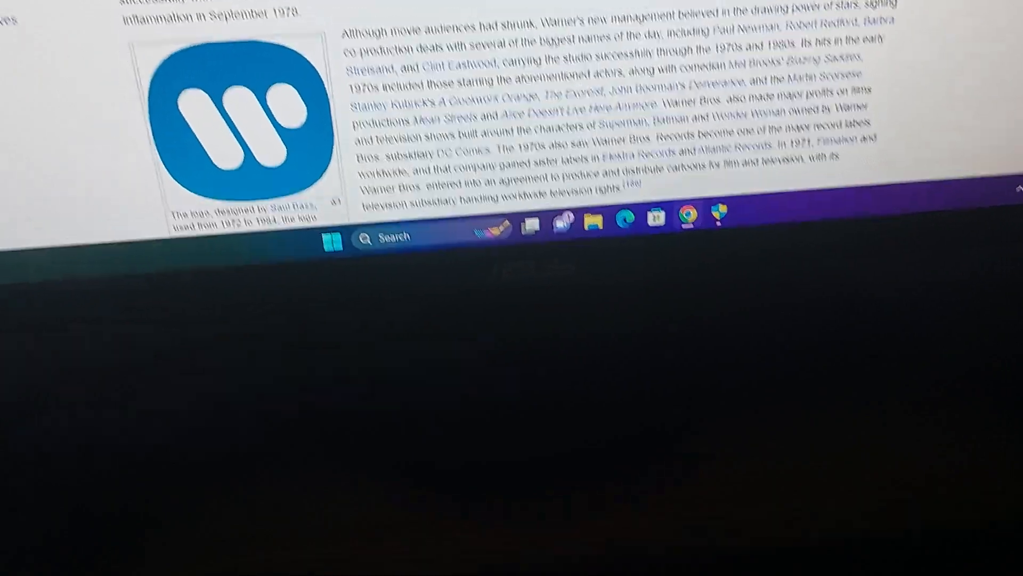
{"action": "scroll", "scroll_direction": "up", "scroll_amount": 3}
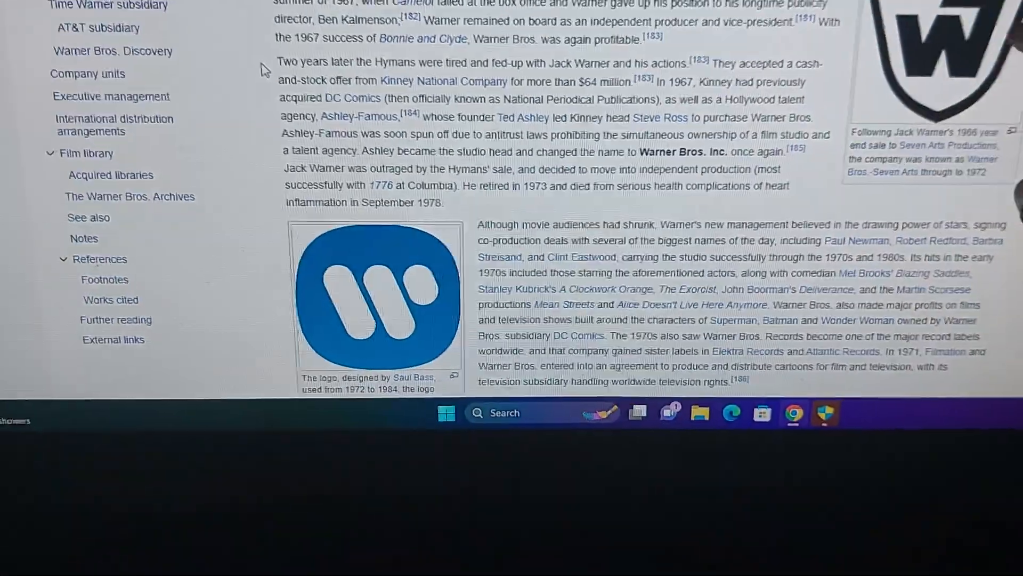
{"action": "scroll", "scroll_direction": "up", "scroll_amount": 3}
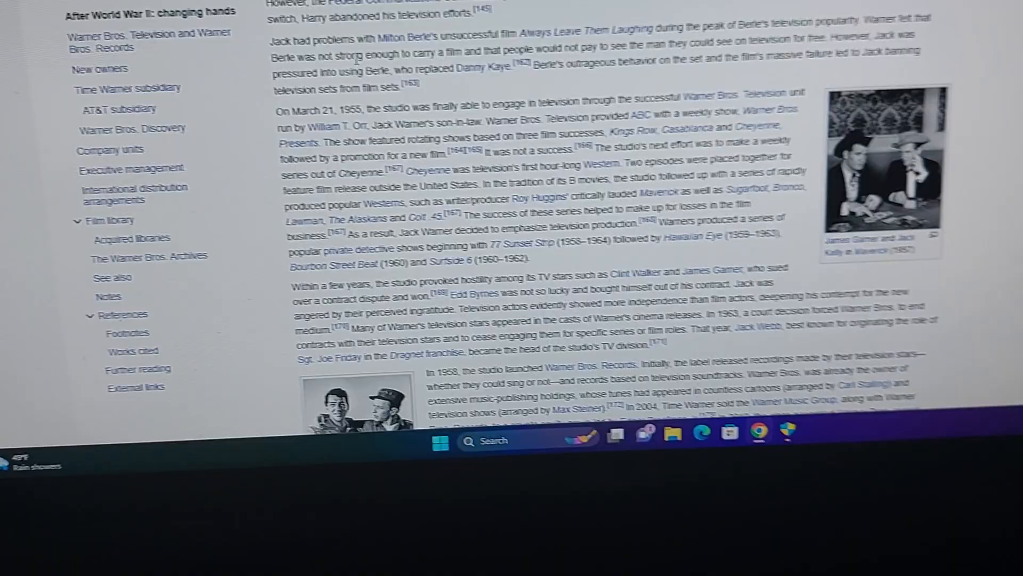
{"action": "scroll", "scroll_direction": "up", "scroll_amount": 3}
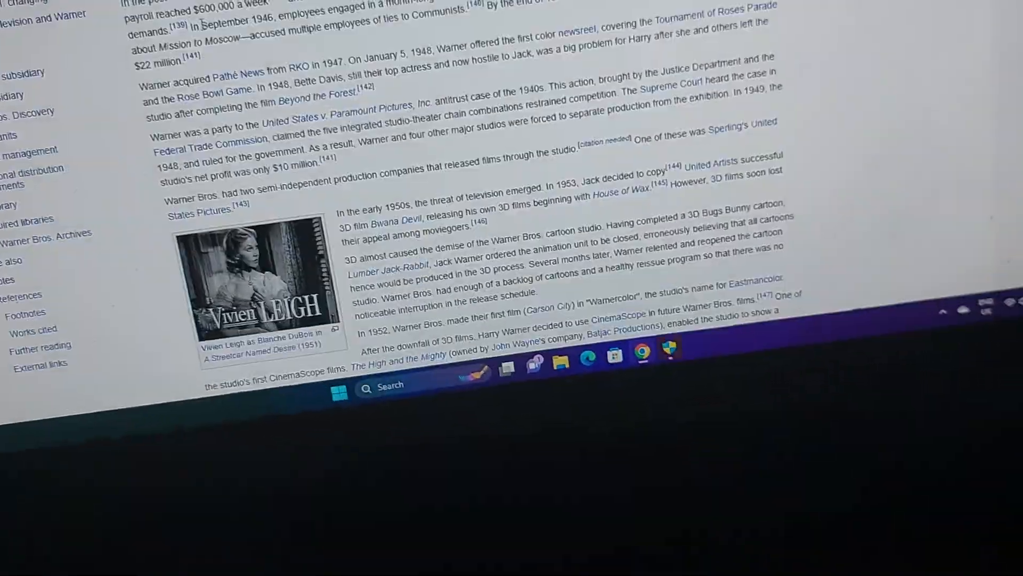
{"action": "scroll", "scroll_direction": "down", "scroll_amount": 3}
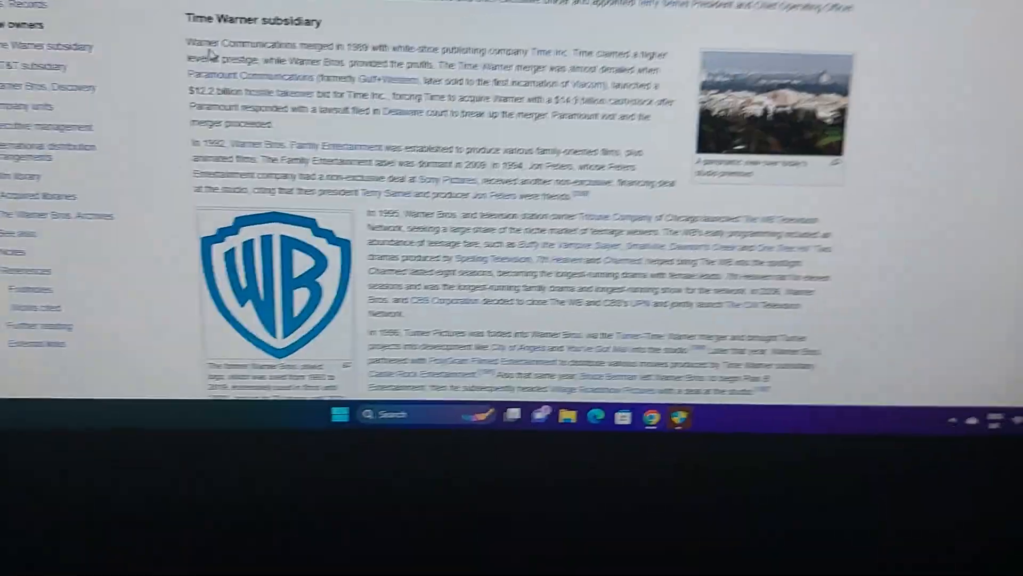
{"action": "scroll", "scroll_direction": "down", "scroll_amount": 3}
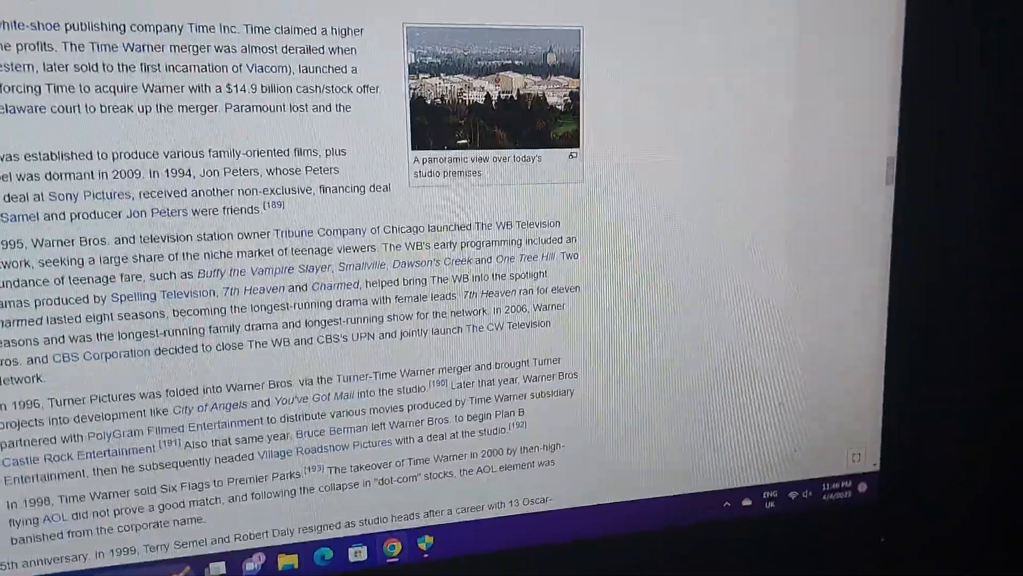
{"action": "scroll", "scroll_direction": "down", "scroll_amount": 3}
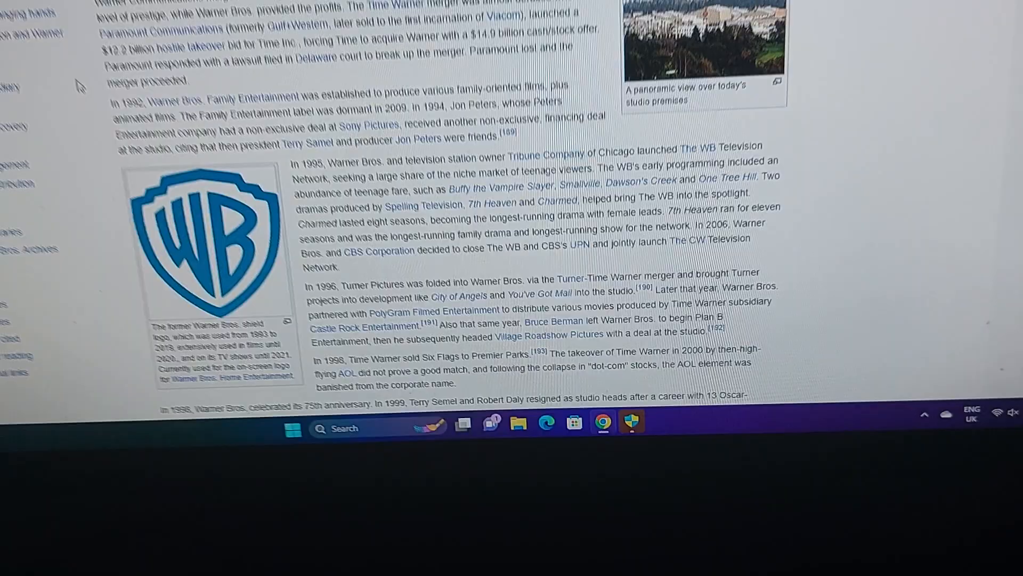
{"action": "scroll", "scroll_direction": "down", "scroll_amount": 3}
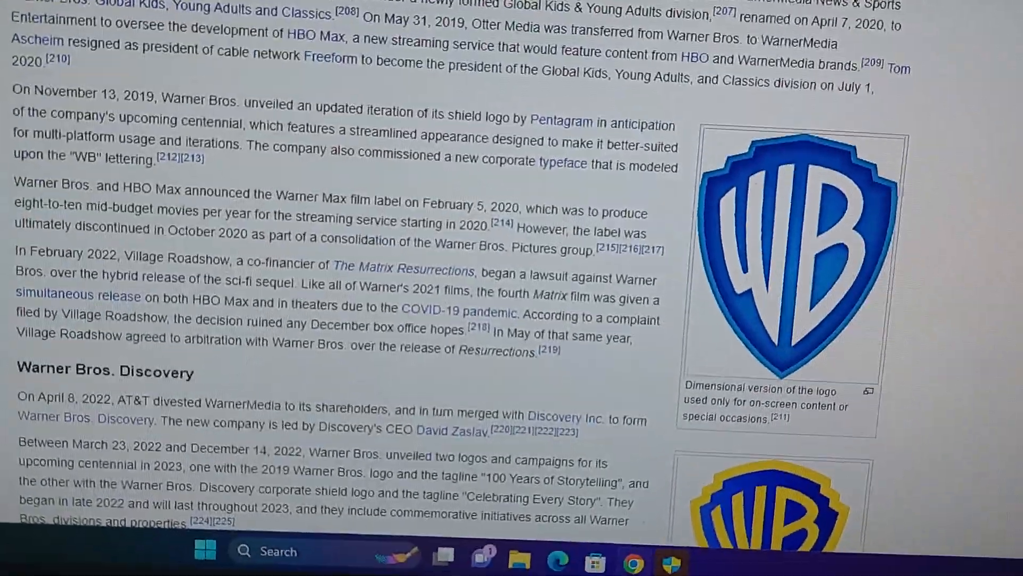
{"action": "scroll", "scroll_direction": "down", "scroll_amount": 3}
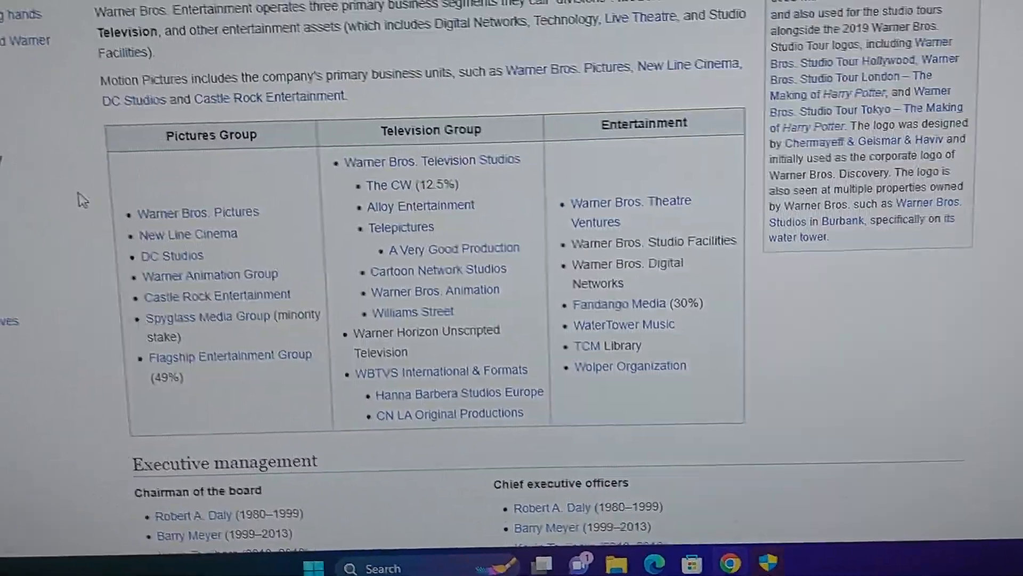
{"action": "scroll", "scroll_direction": "up", "scroll_amount": 3}
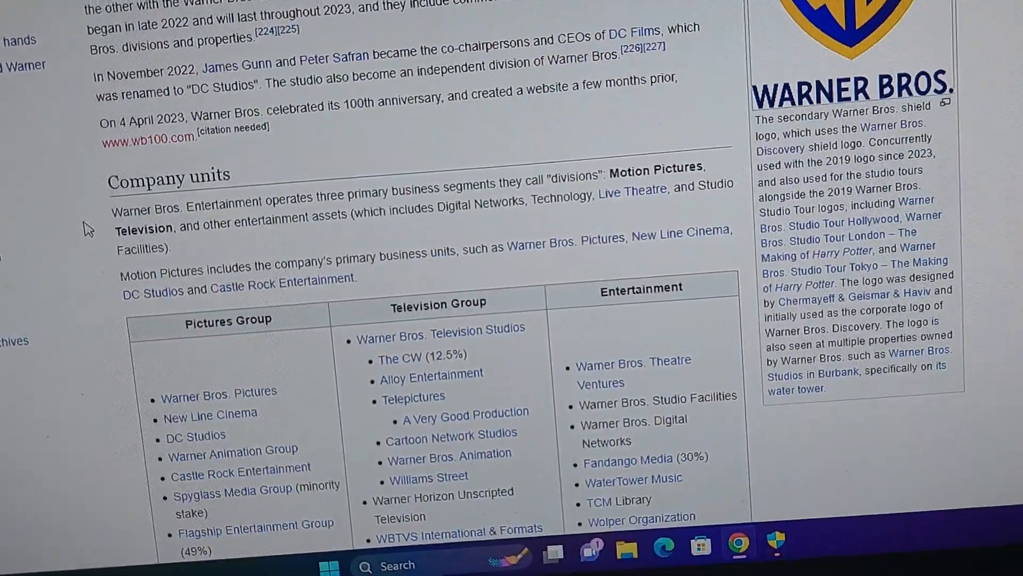
{"action": "scroll", "scroll_direction": "down", "scroll_amount": 3}
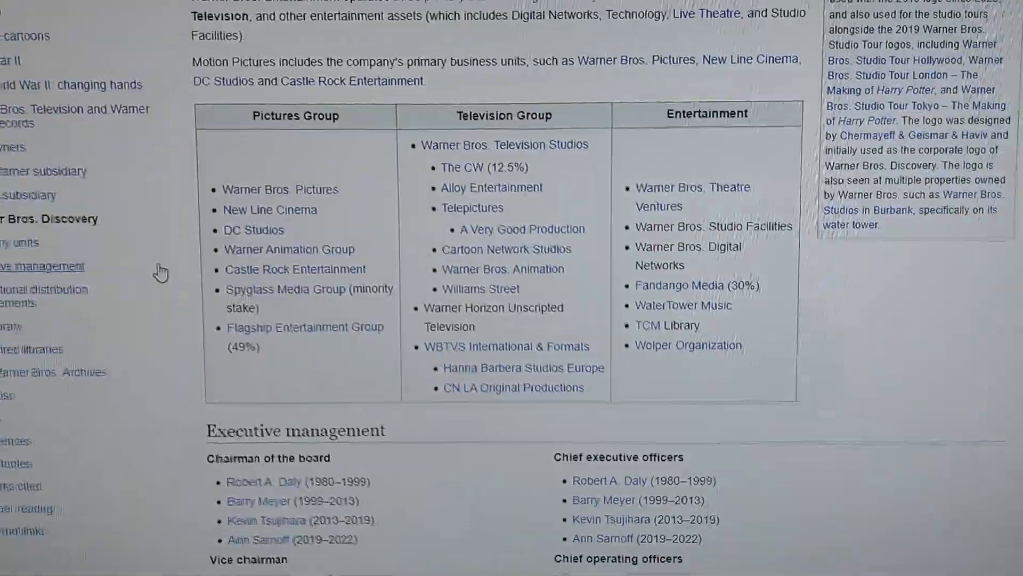
{"action": "scroll", "scroll_direction": "down", "scroll_amount": 3}
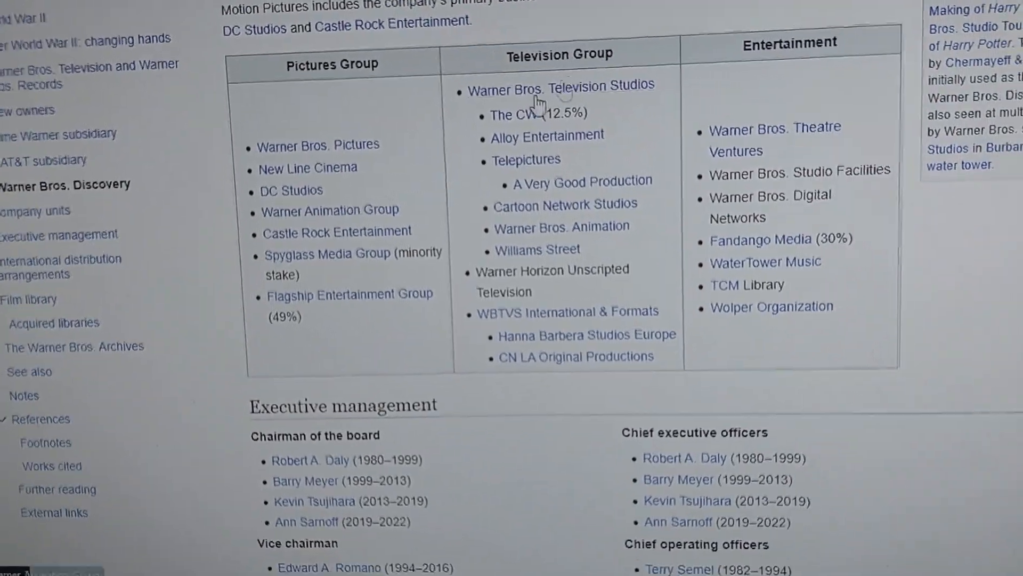
{"action": "mouse_move", "coordinate": [522, 114]}
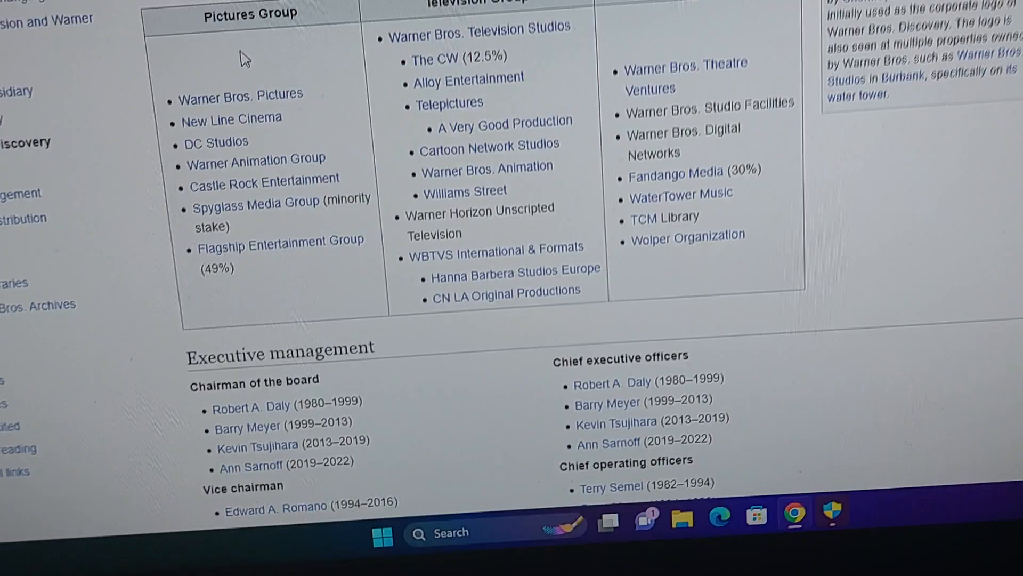
{"action": "scroll", "scroll_direction": "down", "scroll_amount": 3}
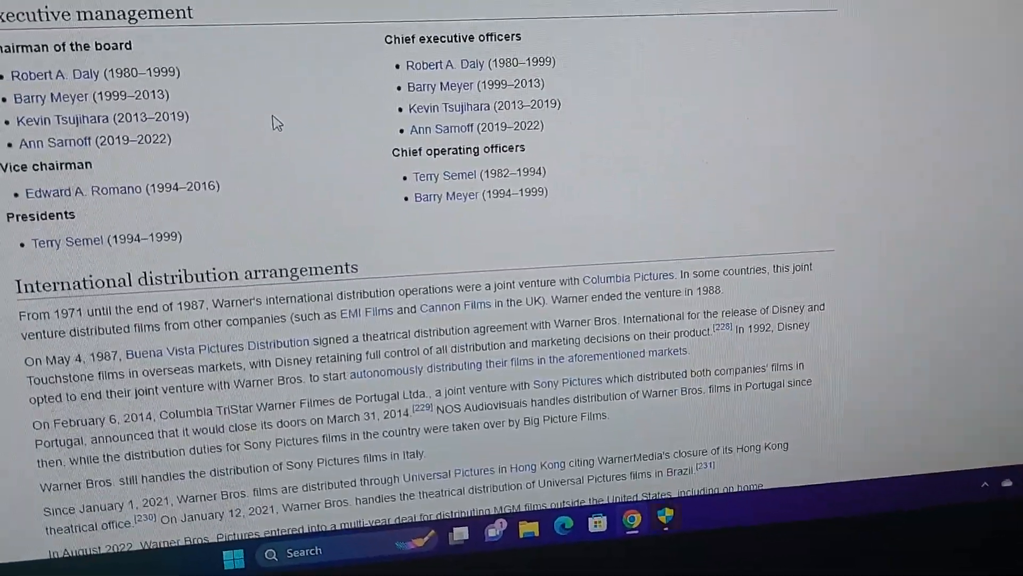
{"action": "scroll", "scroll_direction": "down", "scroll_amount": 3}
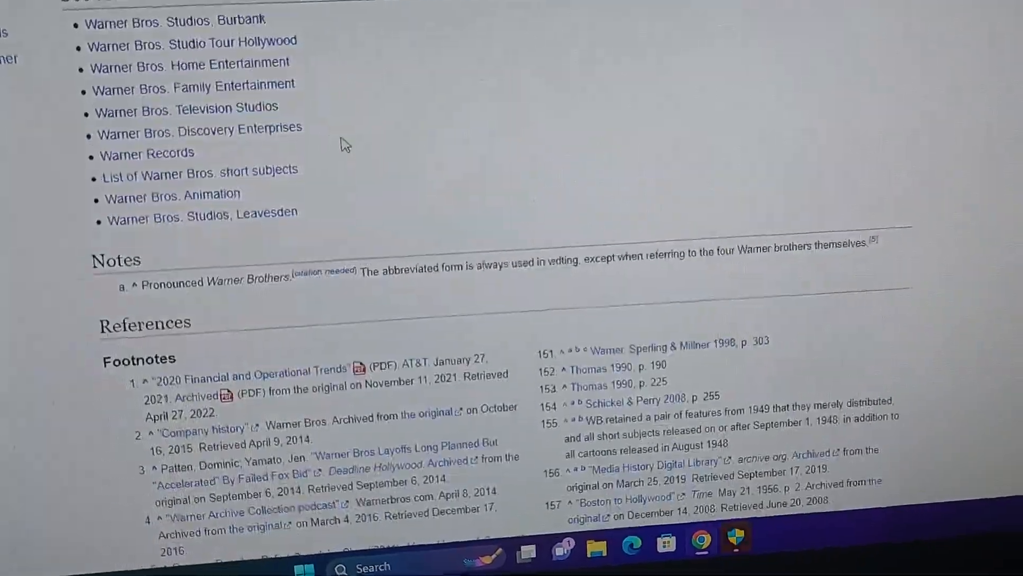
{"action": "scroll", "scroll_direction": "up", "scroll_amount": 3}
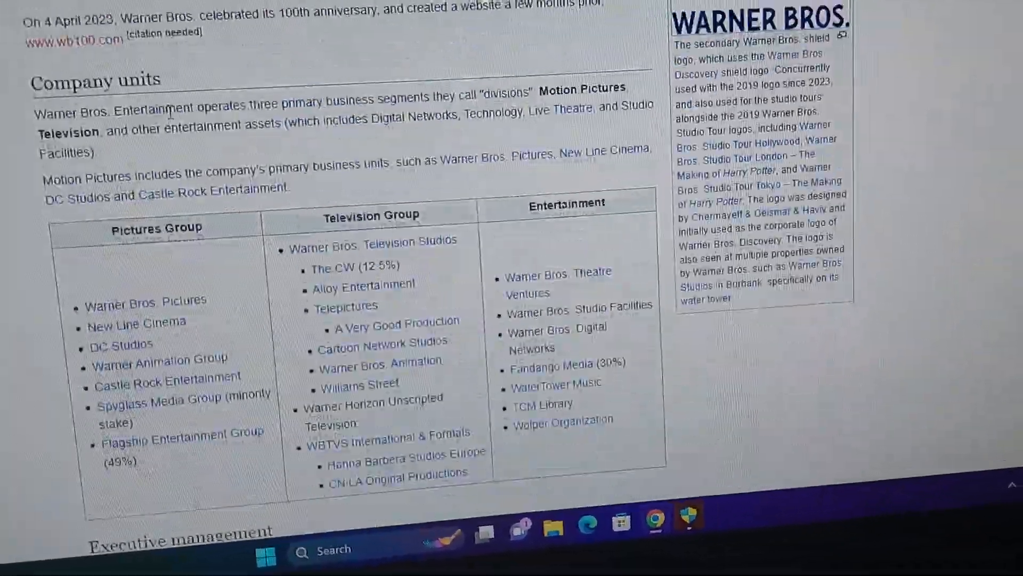
{"action": "scroll", "scroll_direction": "up", "scroll_amount": 3}
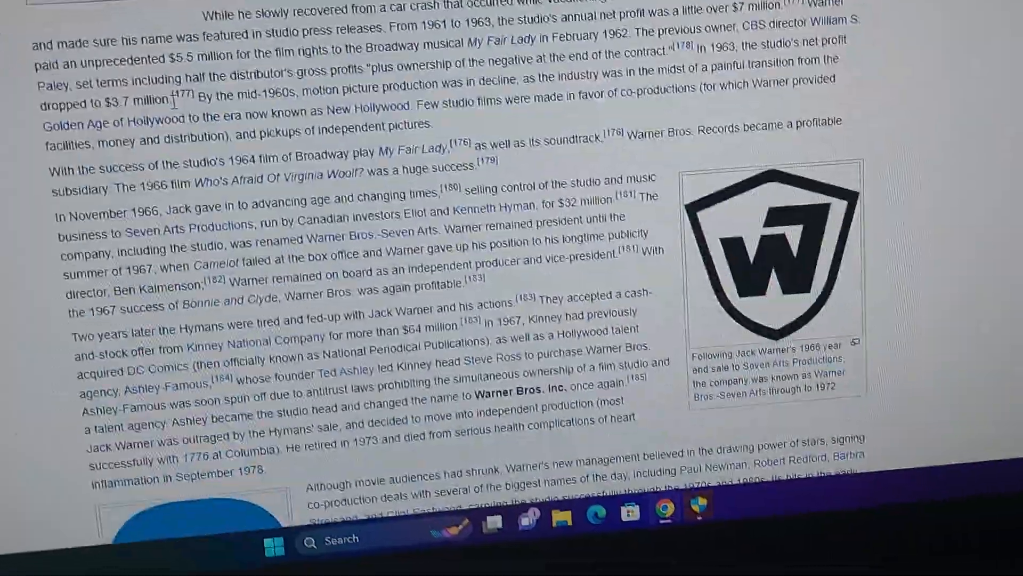
{"action": "scroll", "scroll_direction": "up", "scroll_amount": 3}
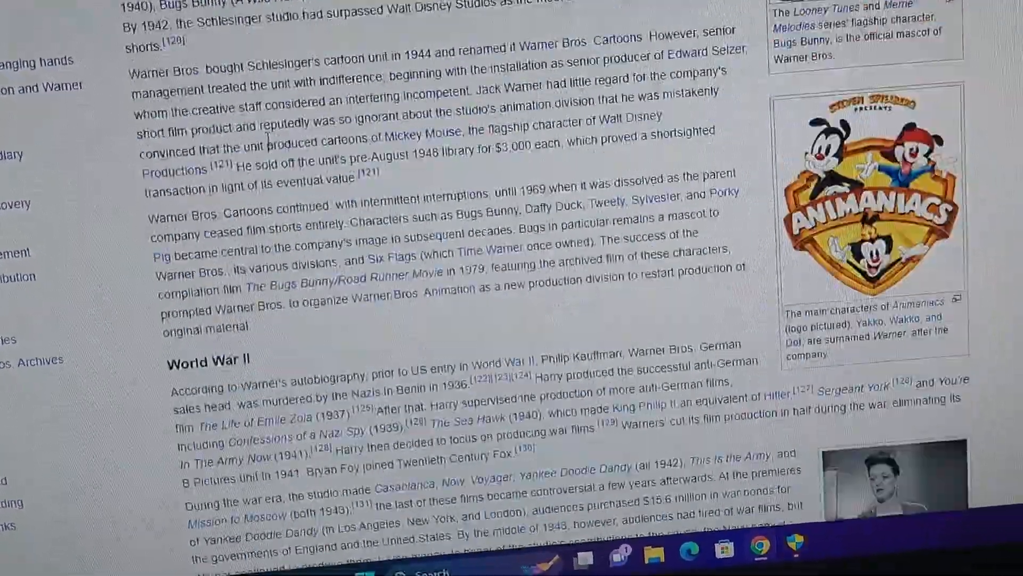
{"action": "scroll", "scroll_direction": "down", "scroll_amount": 3}
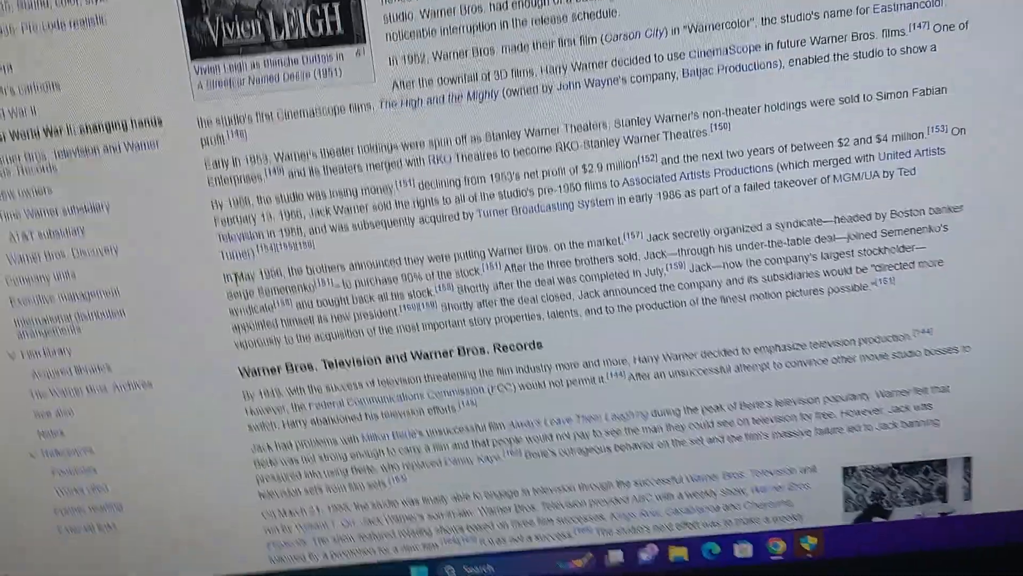
{"action": "scroll", "scroll_direction": "down", "scroll_amount": 3}
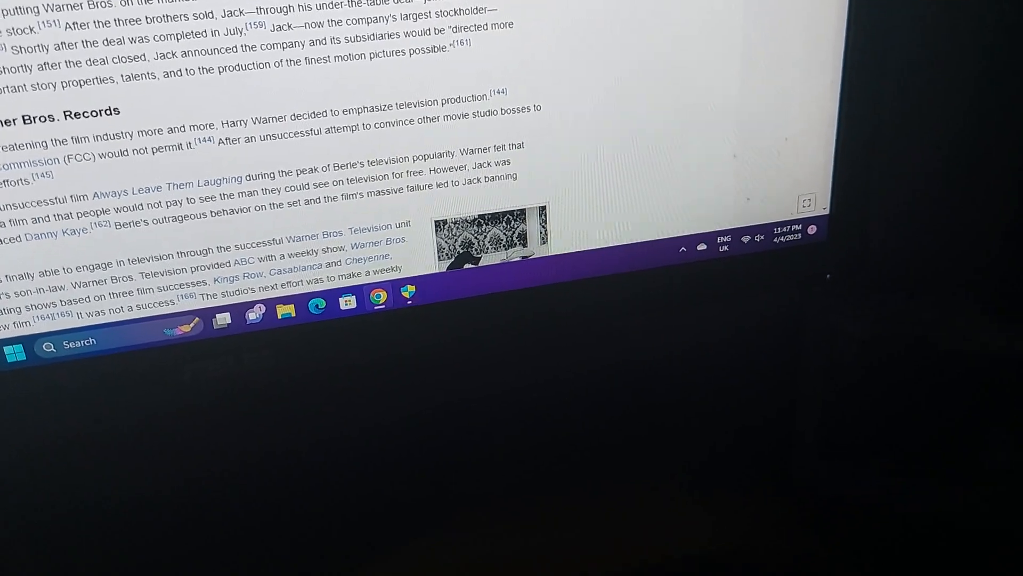
{"action": "scroll", "scroll_direction": "up", "scroll_amount": 3}
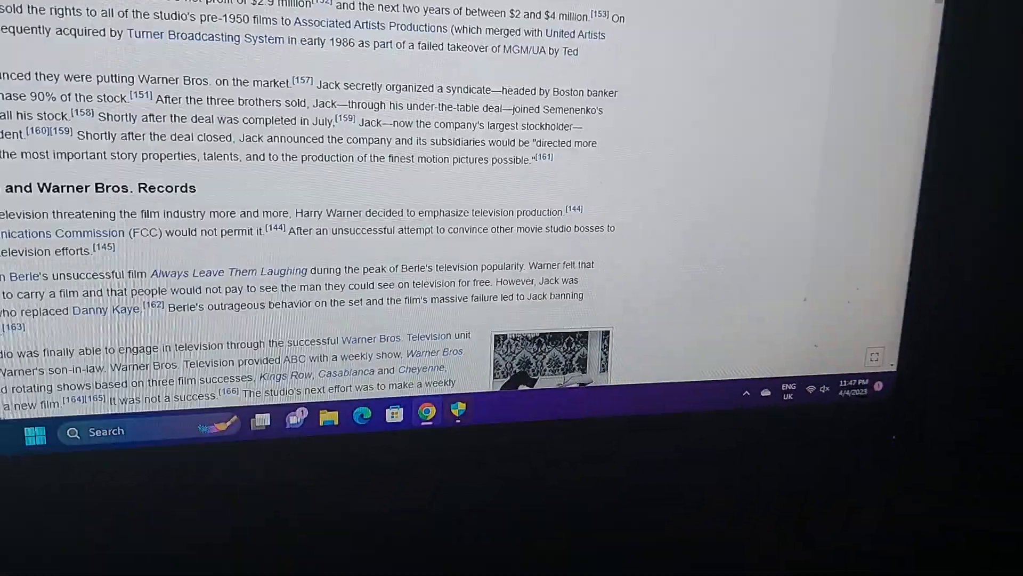
{"action": "scroll", "scroll_direction": "up", "scroll_amount": 3}
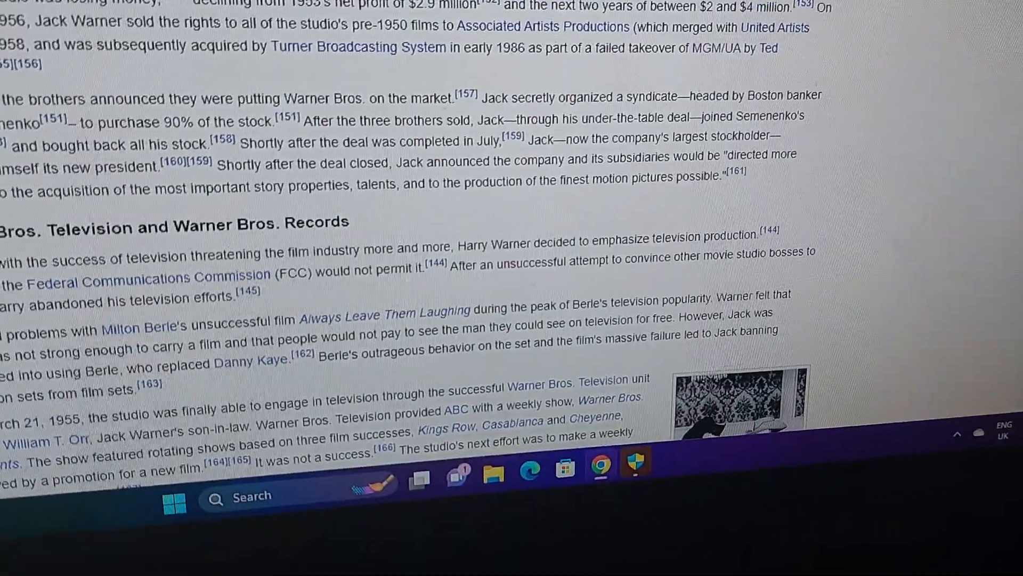
{"action": "scroll", "scroll_direction": "up", "scroll_amount": 3}
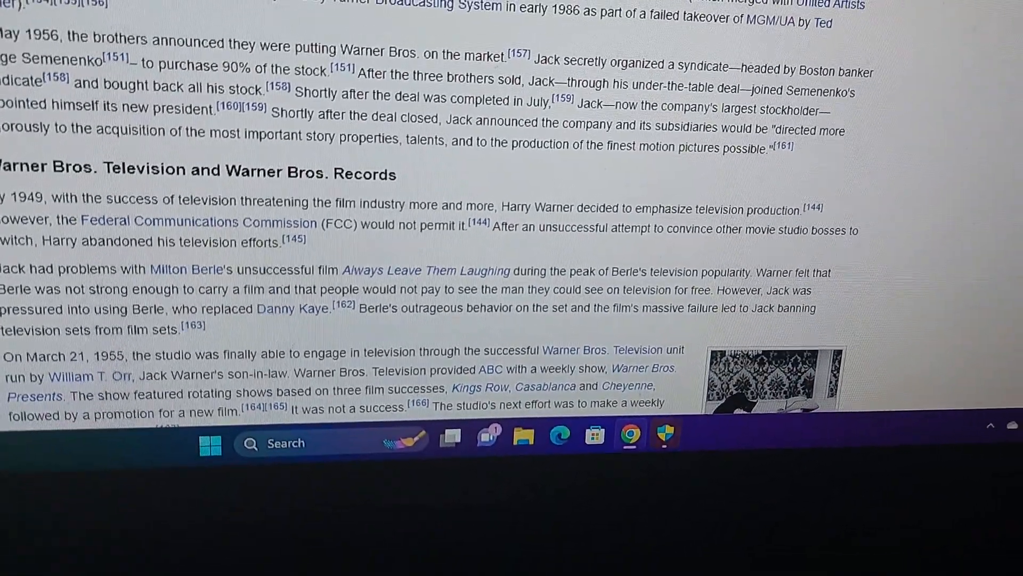